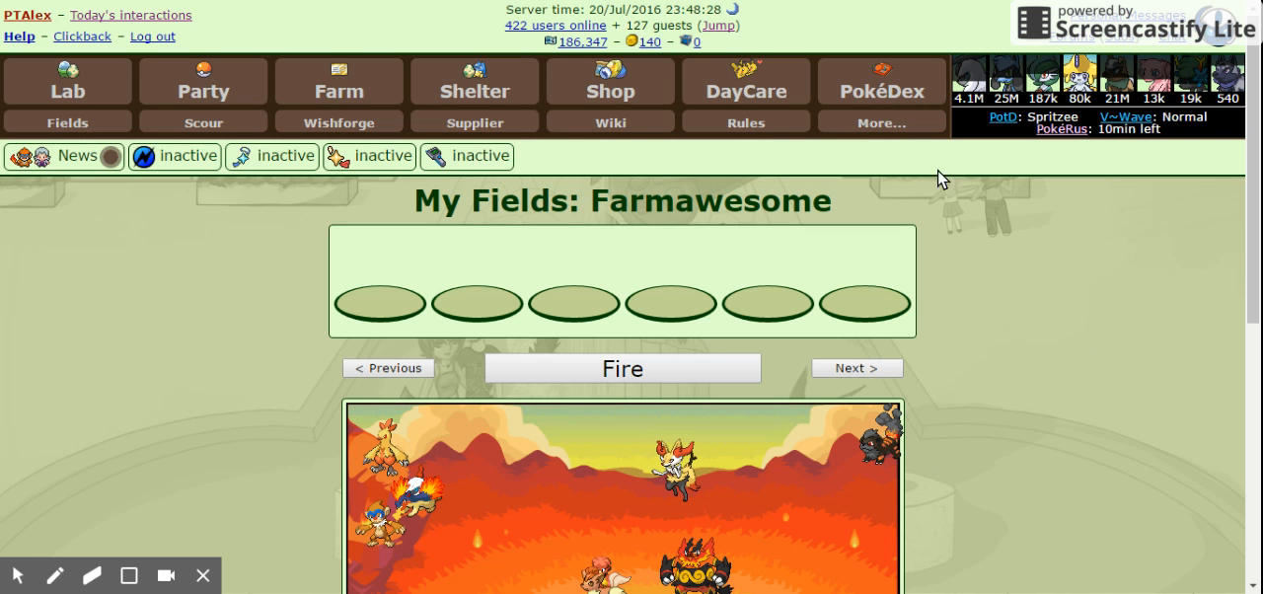
pyautogui.moveTo(513, 485)
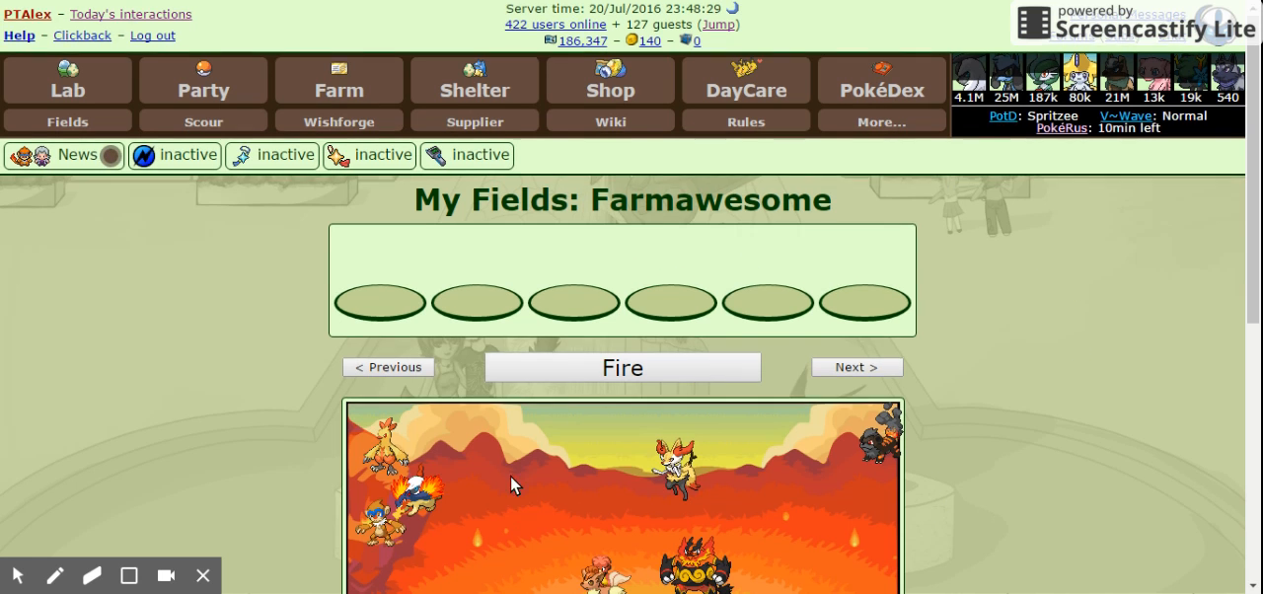
# Check the info cards of Monferno, Slugma and Heatmor in the Fire field
pyautogui.scroll(-3)
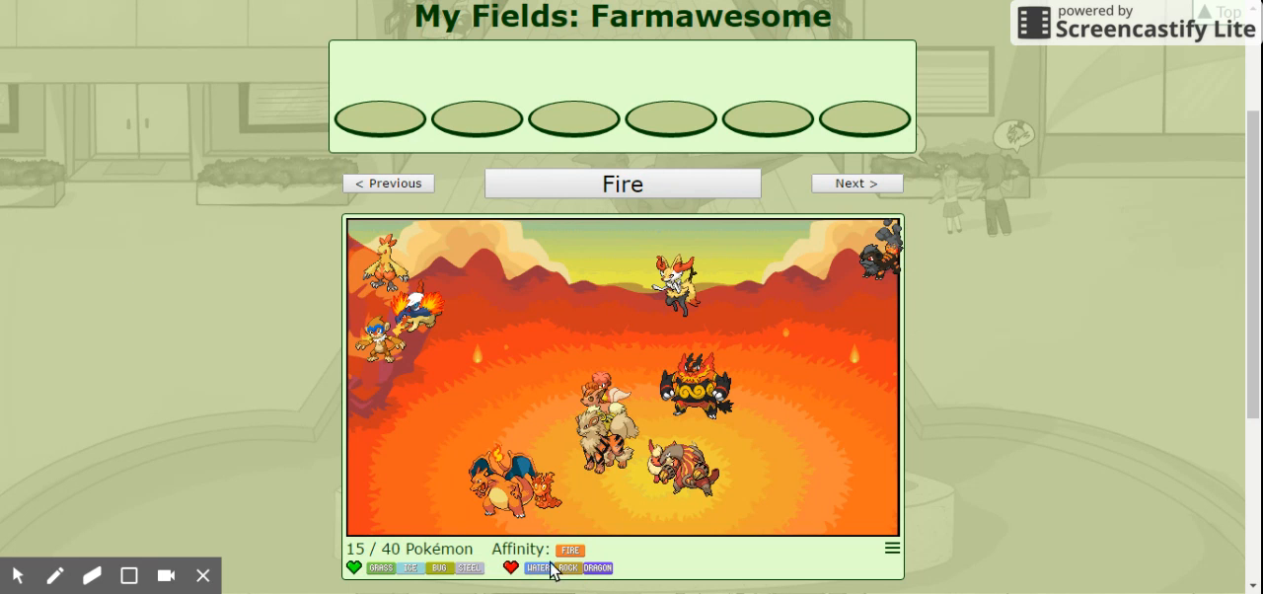
pyautogui.moveTo(654, 273)
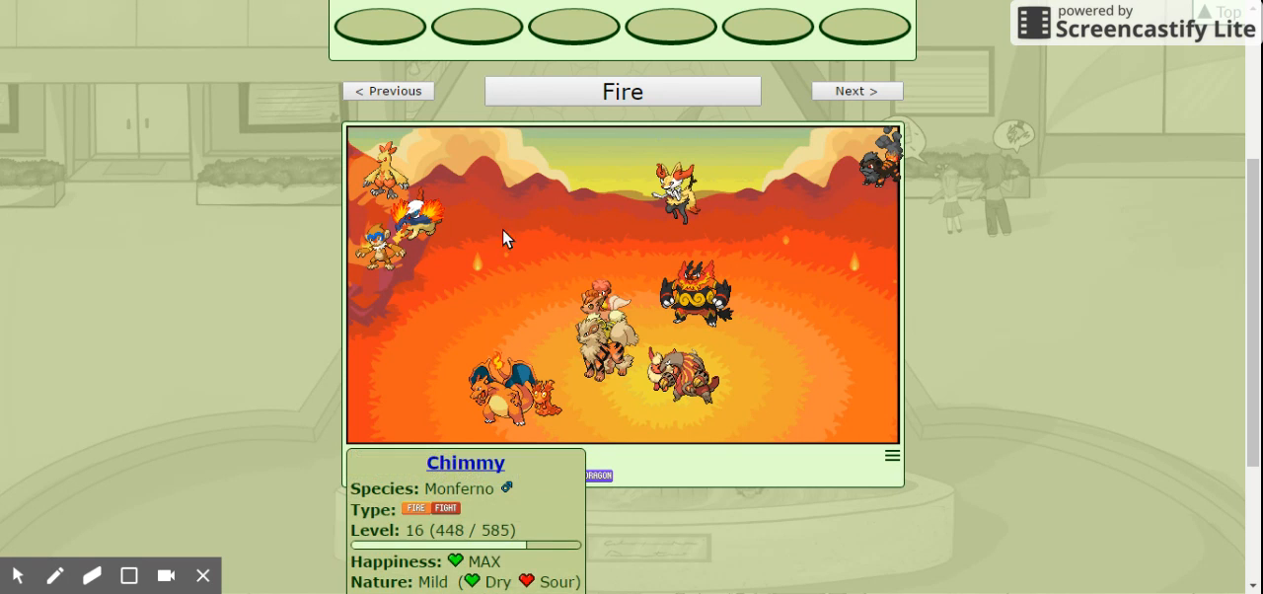
pyautogui.click(678, 187)
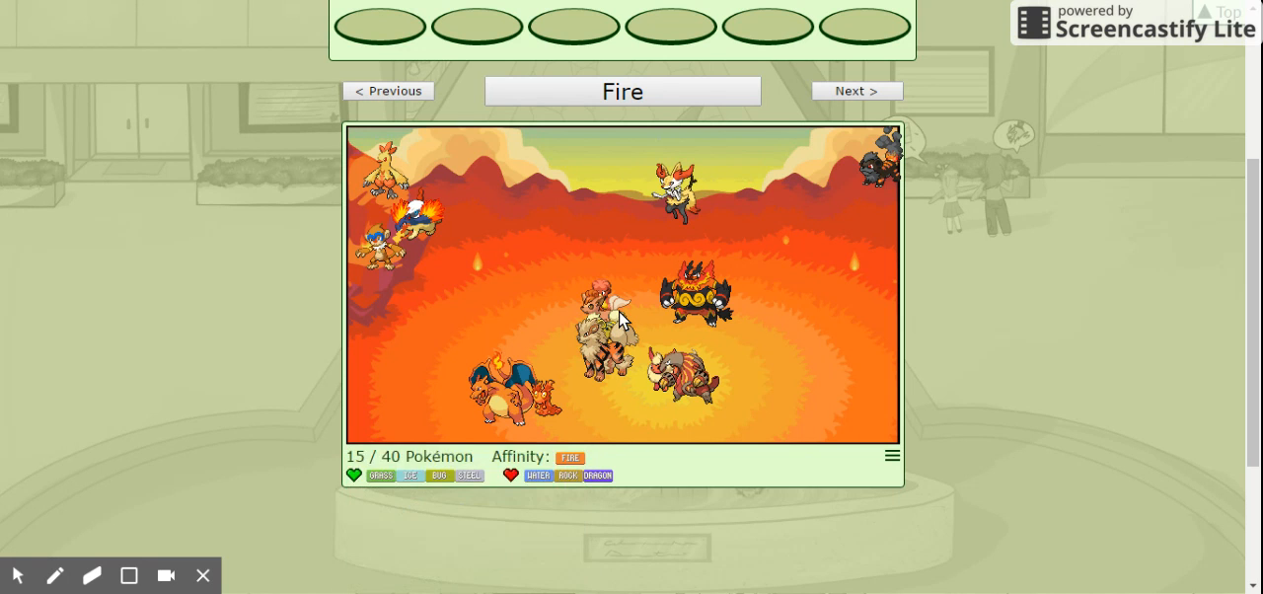
pyautogui.click(607, 326)
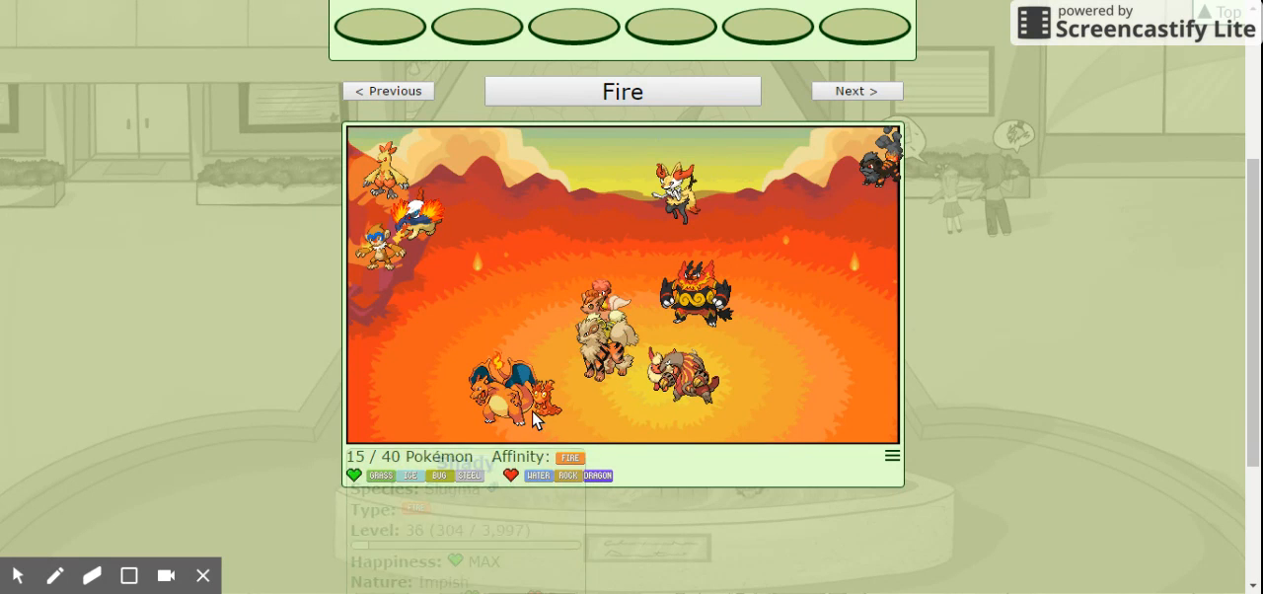
pyautogui.click(508, 395)
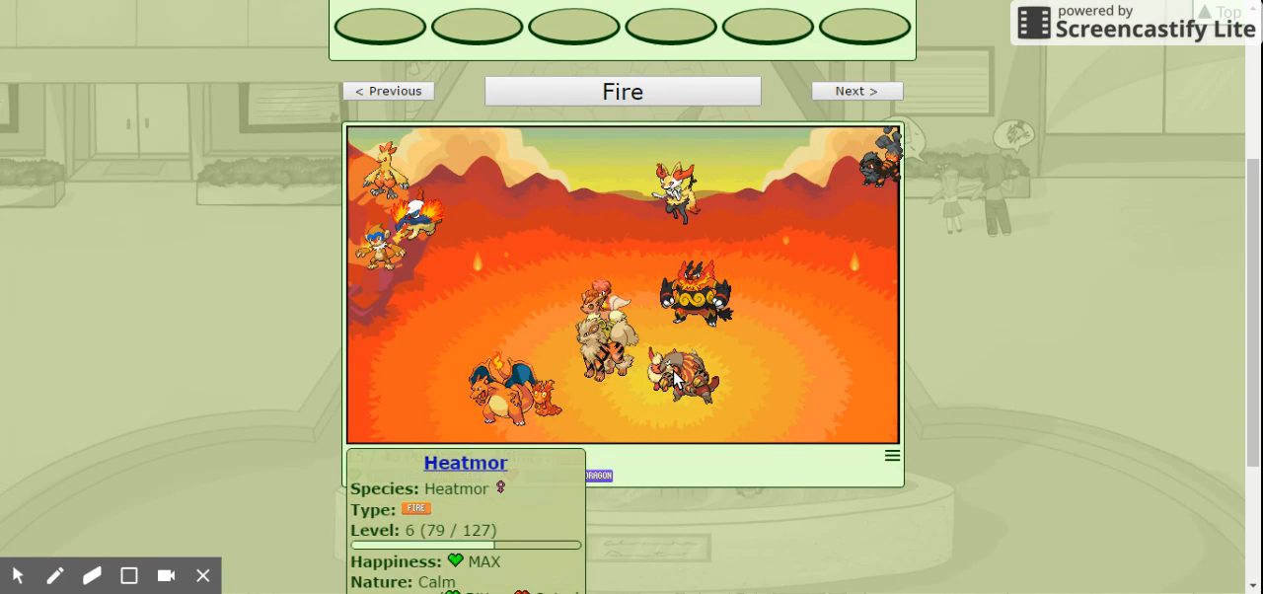
# Check Flareon Sun Prophet and Braixen's cards, then advance with Next > to the following field
pyautogui.click(681, 380)
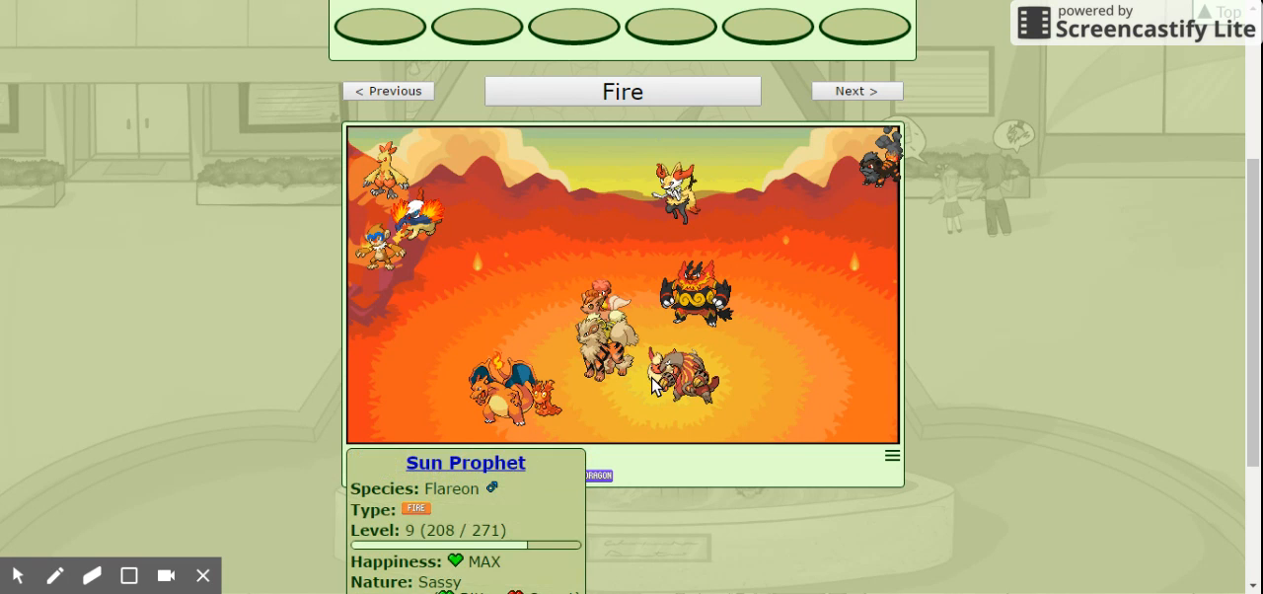
pyautogui.click(680, 380)
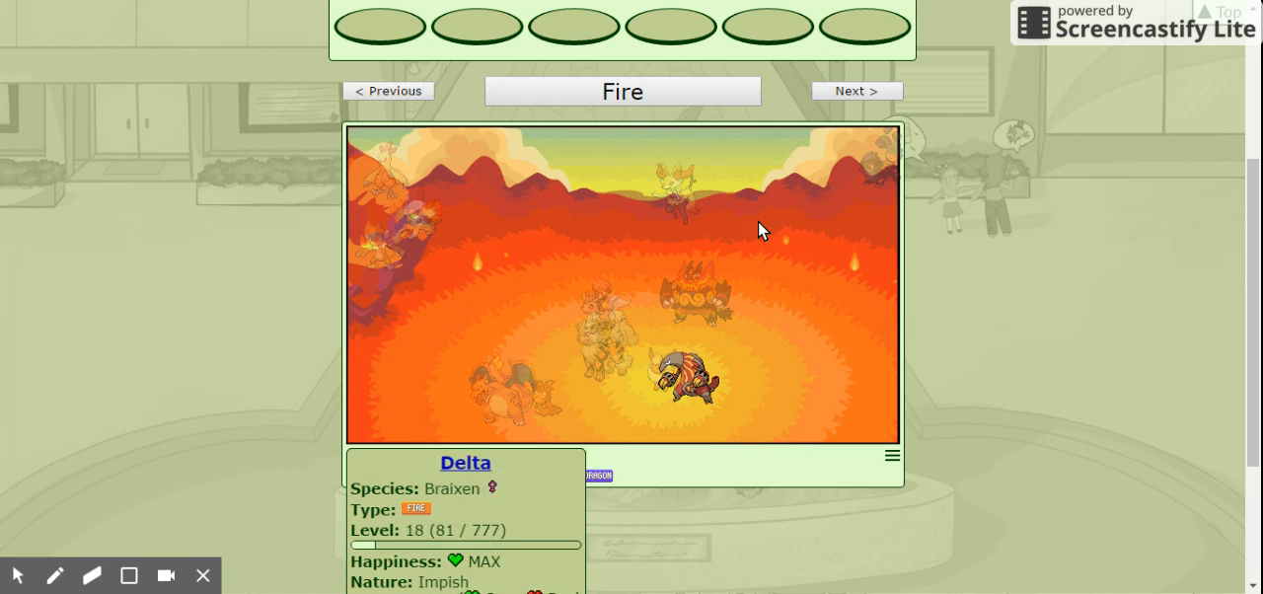
pyautogui.click(854, 91)
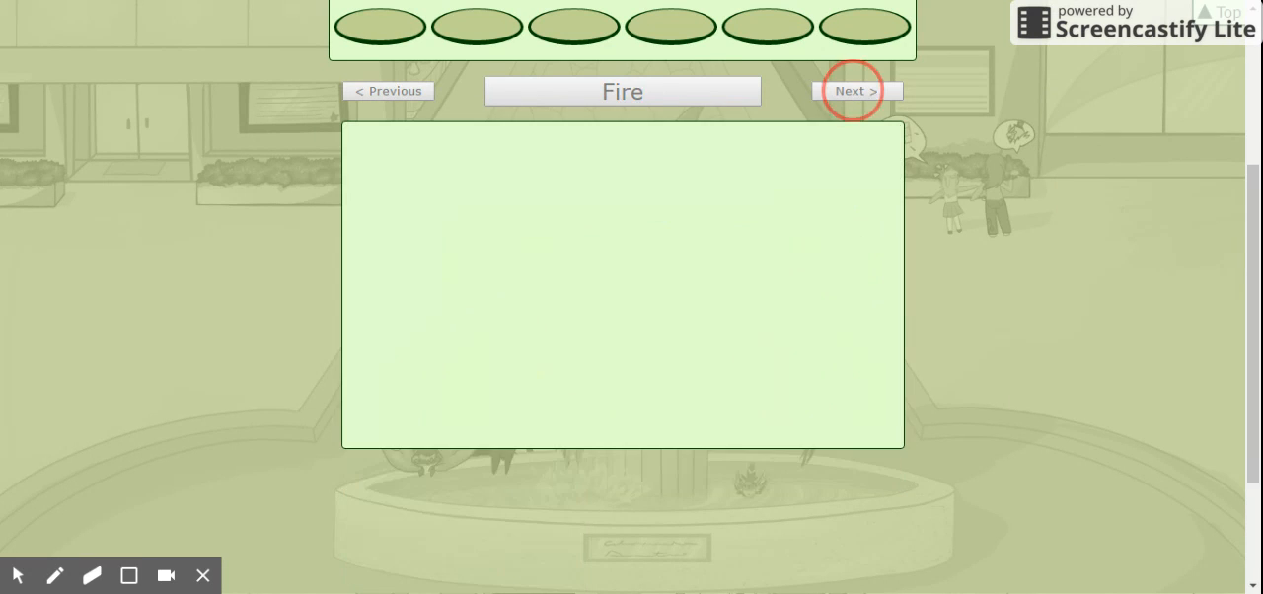
# Load the Bug field and view the cards of Beedrill Werk It and Butterfree
pyautogui.click(854, 90)
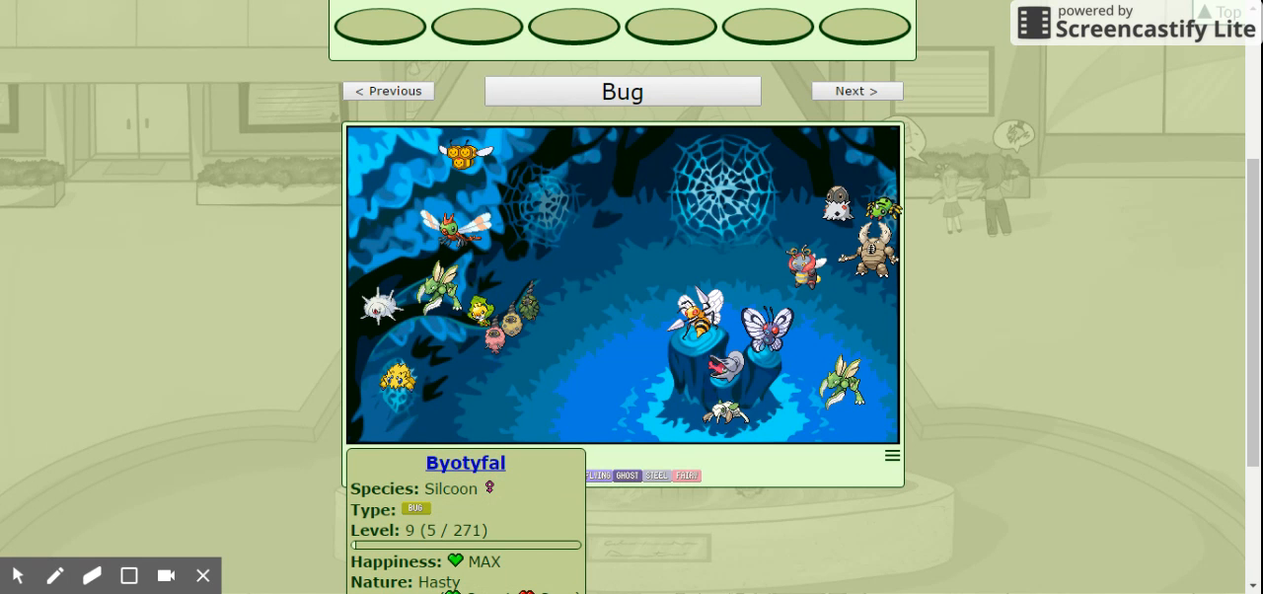
pyautogui.moveTo(395, 345)
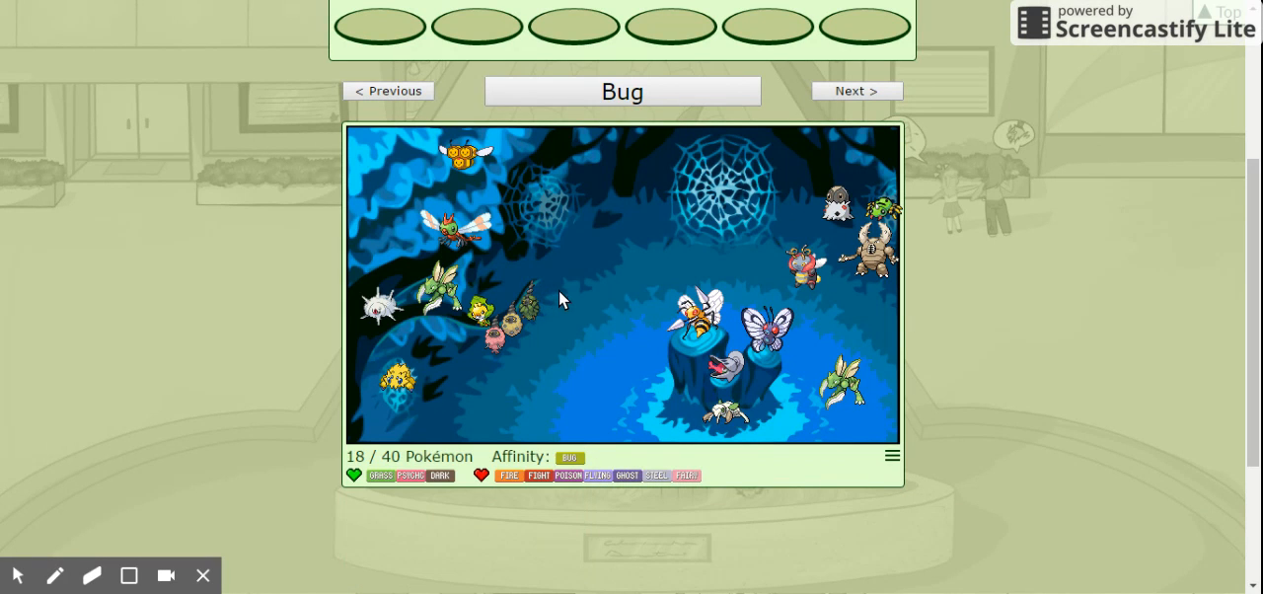
pyautogui.click(690, 320)
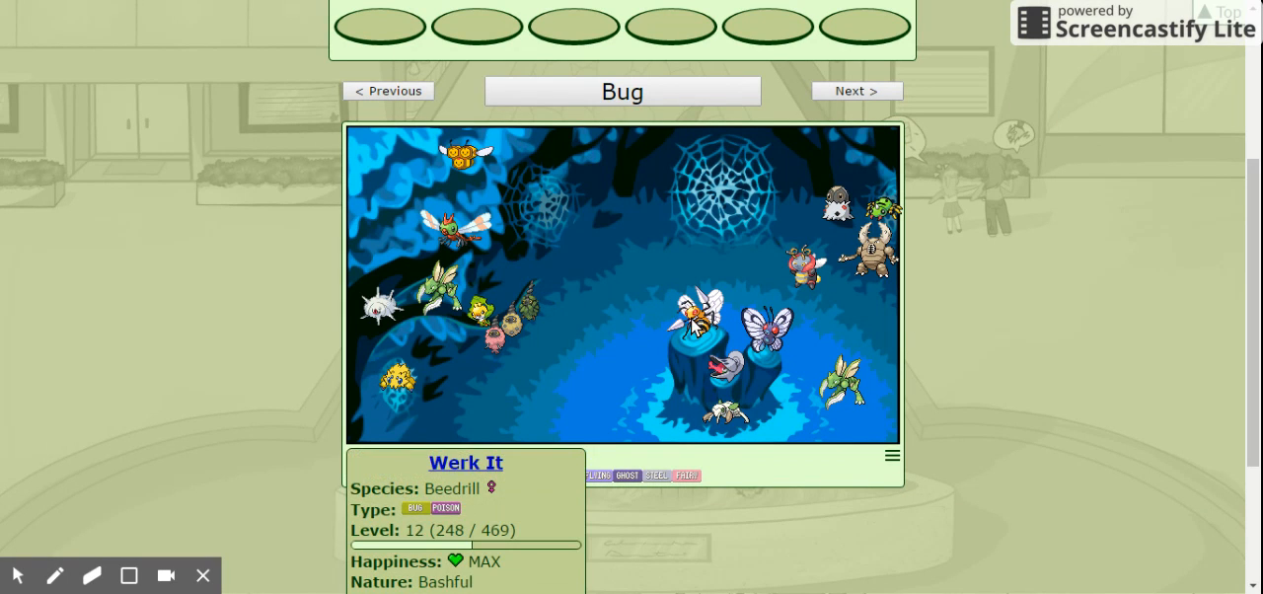
pyautogui.moveTo(700, 329)
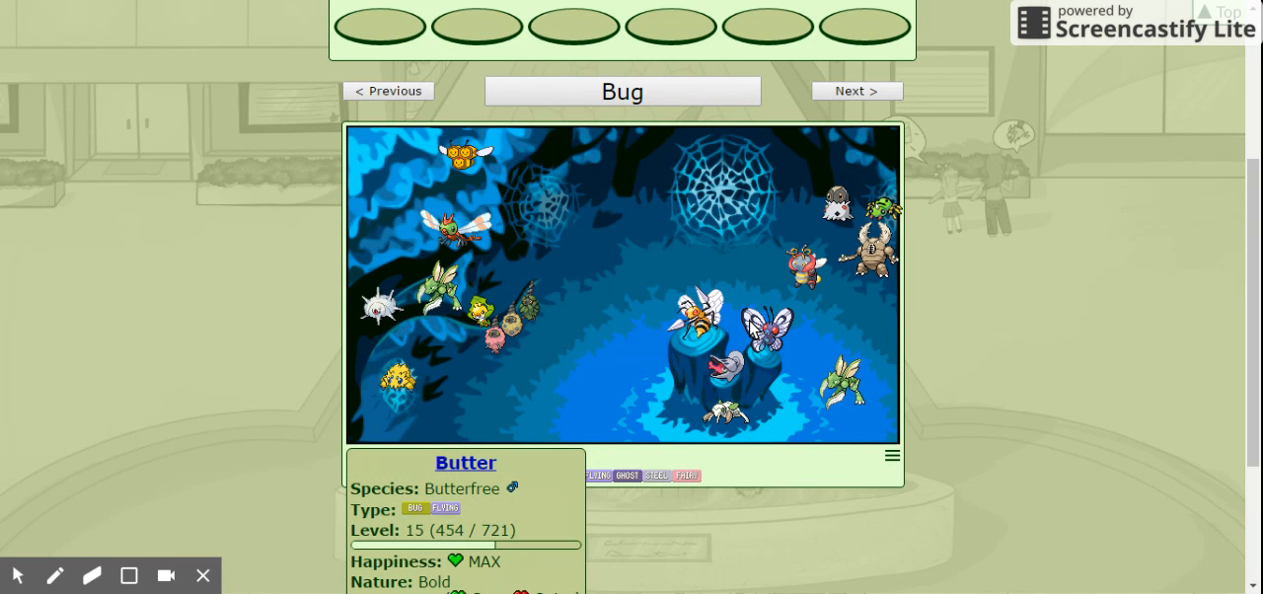
pyautogui.click(725, 370)
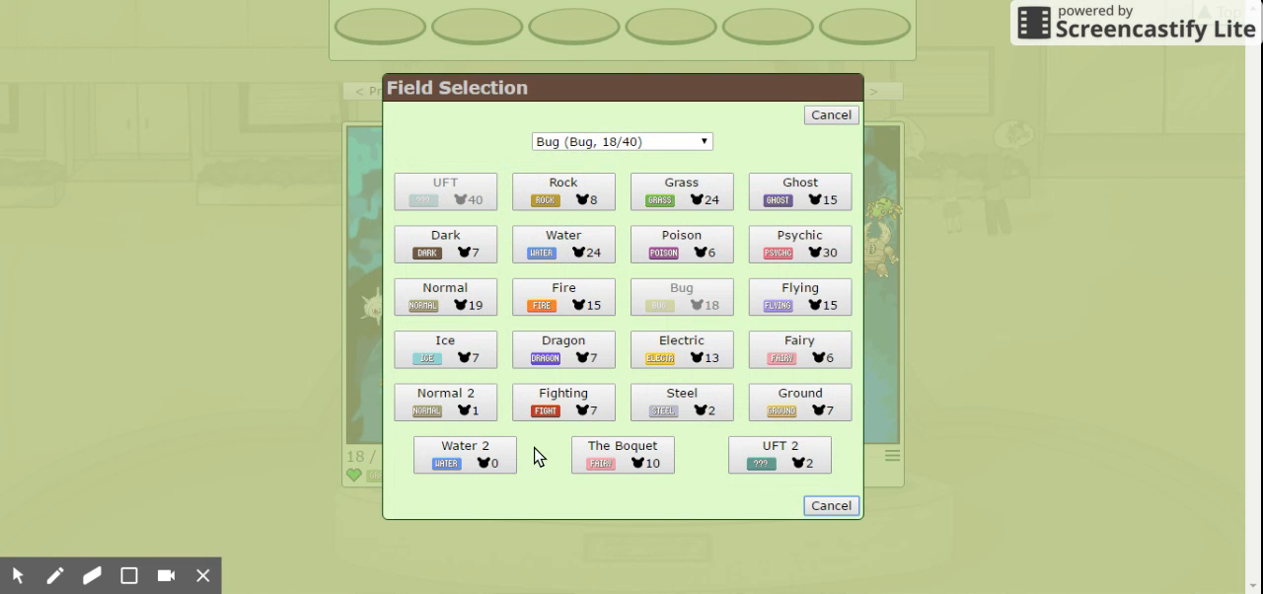
# Send Spinarak to UFT 2, view Spewpa Vlad's card, and reopen Field Selection
pyautogui.click(681, 297)
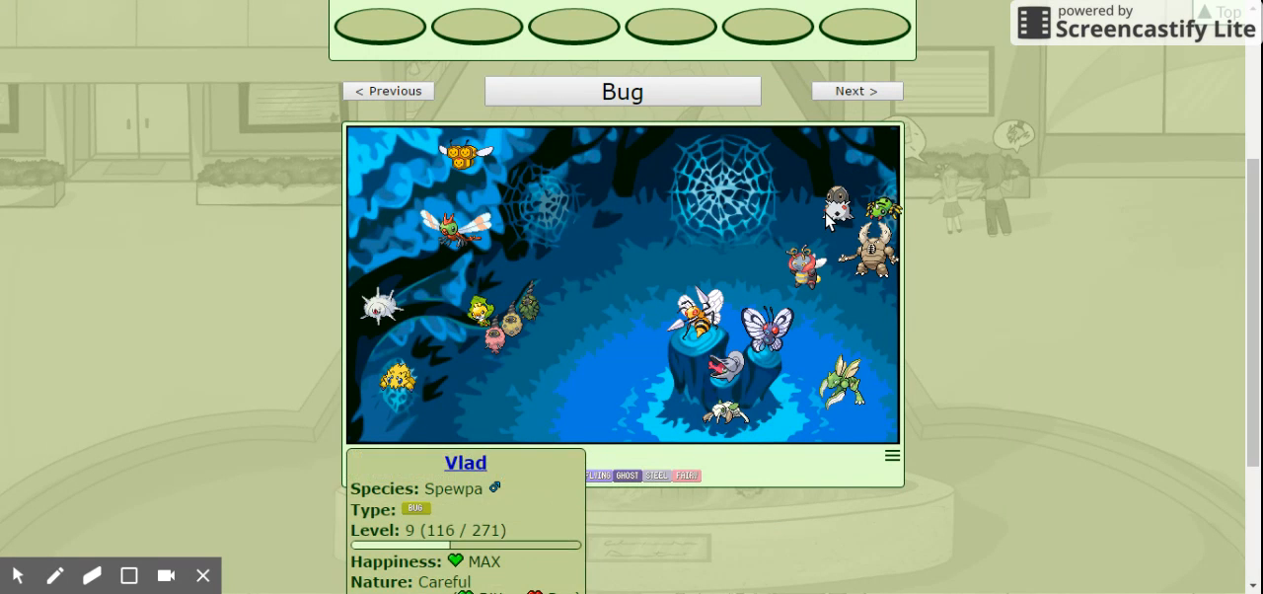
pyautogui.click(705, 286)
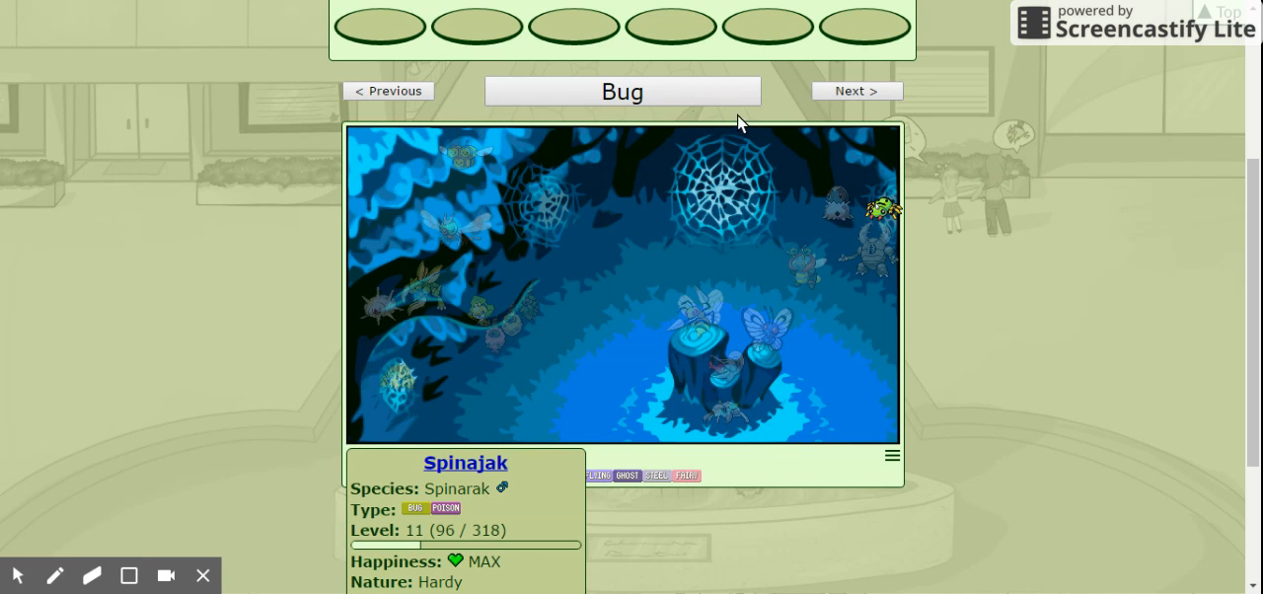
pyautogui.click(621, 91)
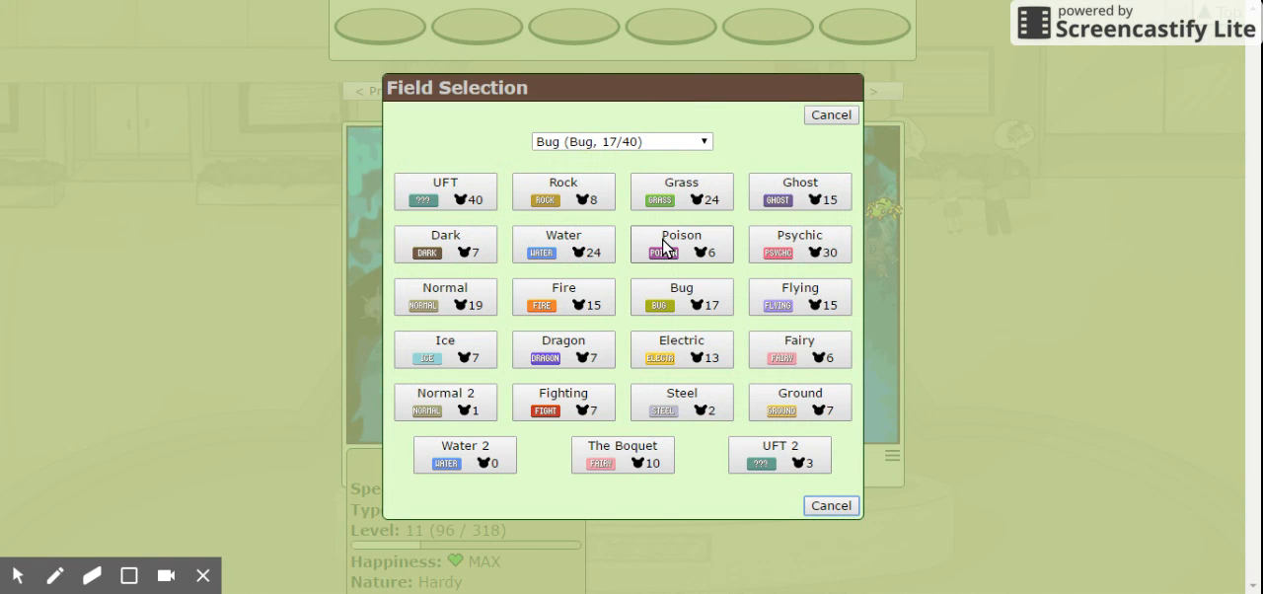
pyautogui.moveTo(770, 294)
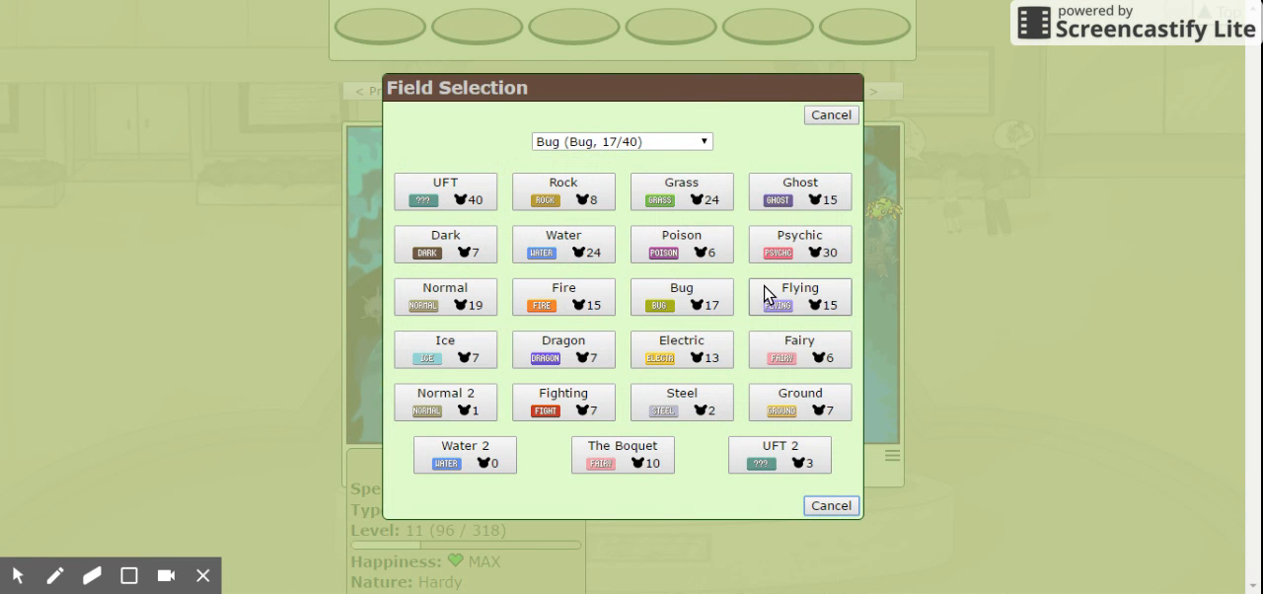
# Switch to the Flying field and view Rufflet Brav, Spearow Durga, Farfetch'd Quacklette and Doduo Bill Bob
pyautogui.click(799, 296)
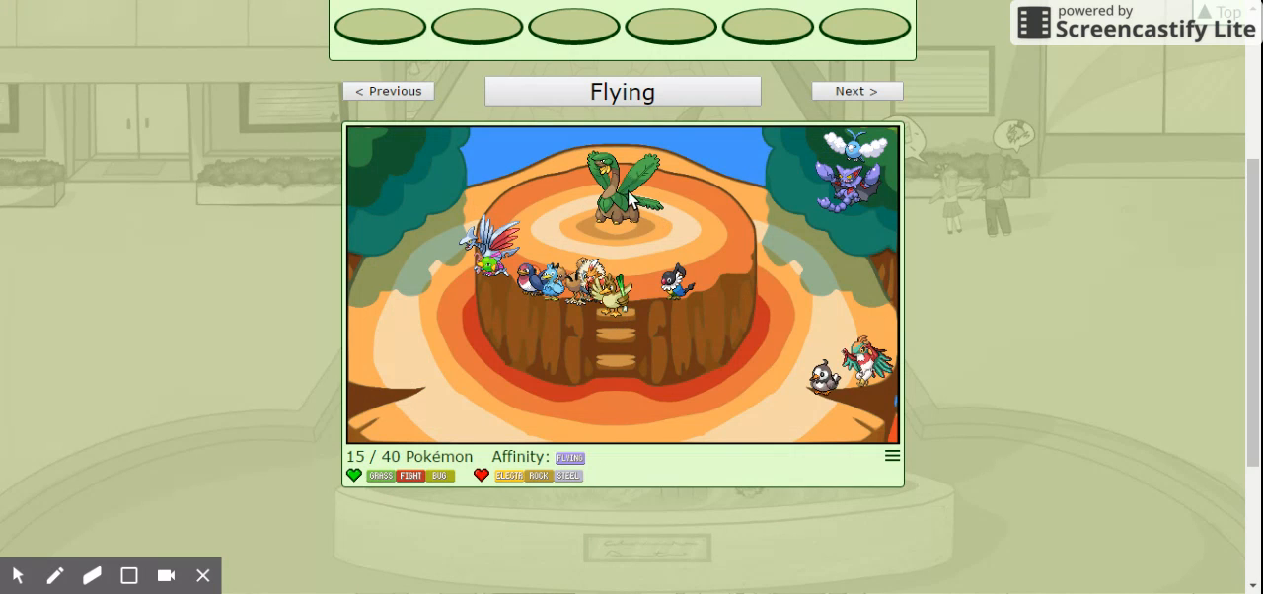
pyautogui.click(596, 276)
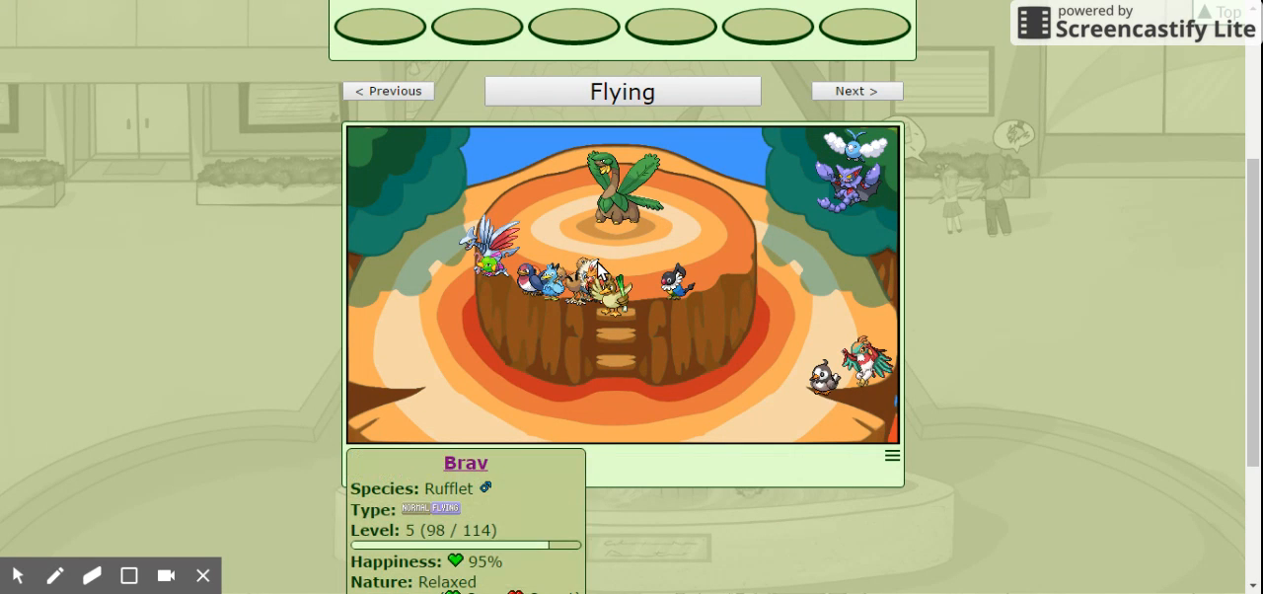
pyautogui.click(582, 281)
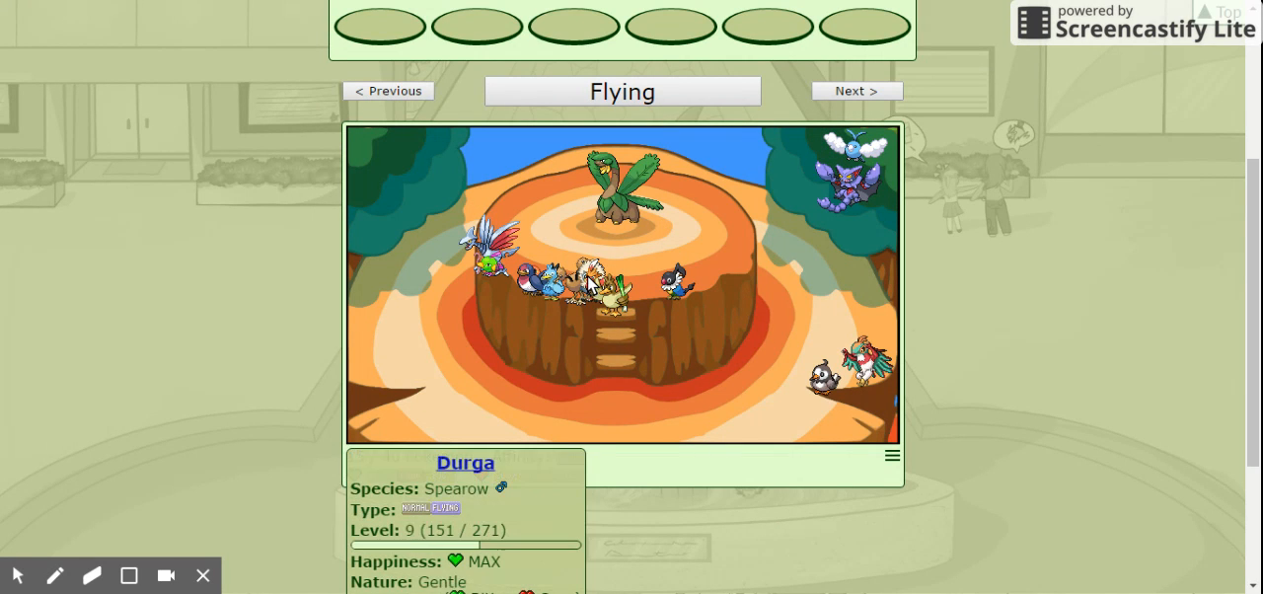
pyautogui.click(611, 291)
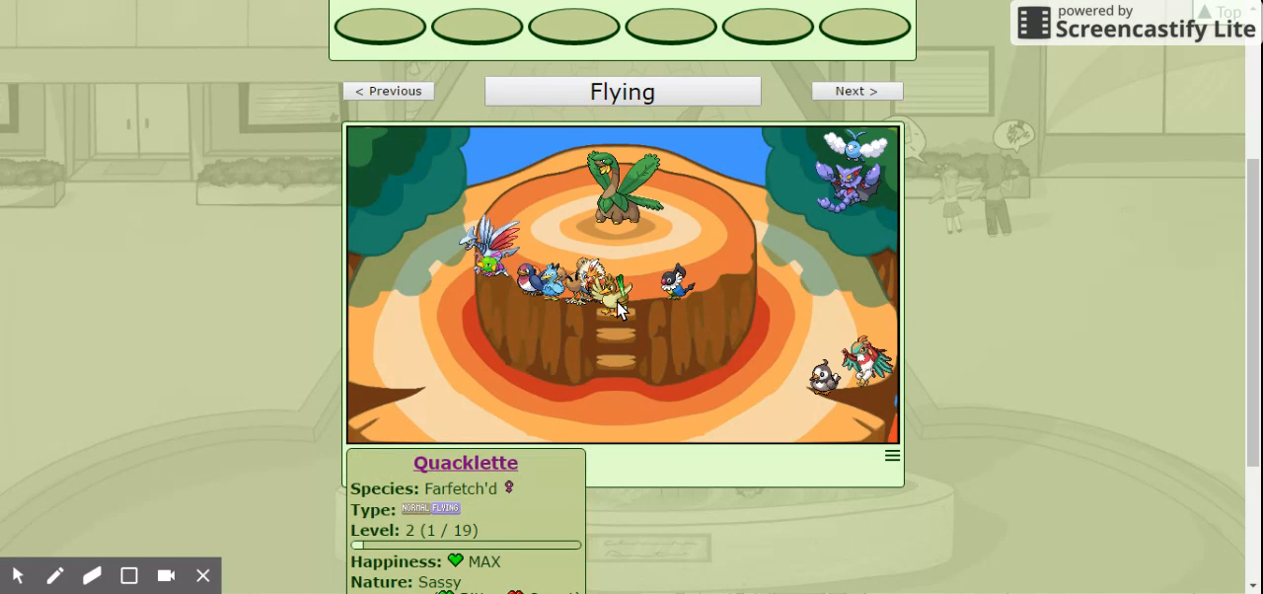
pyautogui.click(681, 282)
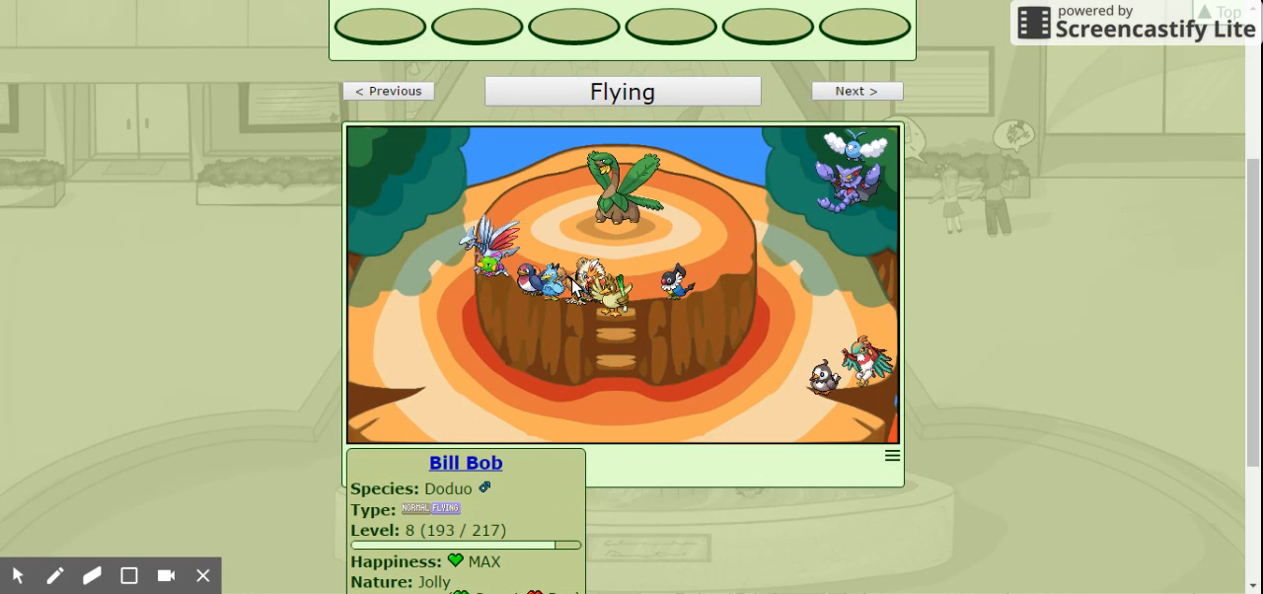
pyautogui.moveTo(575, 288)
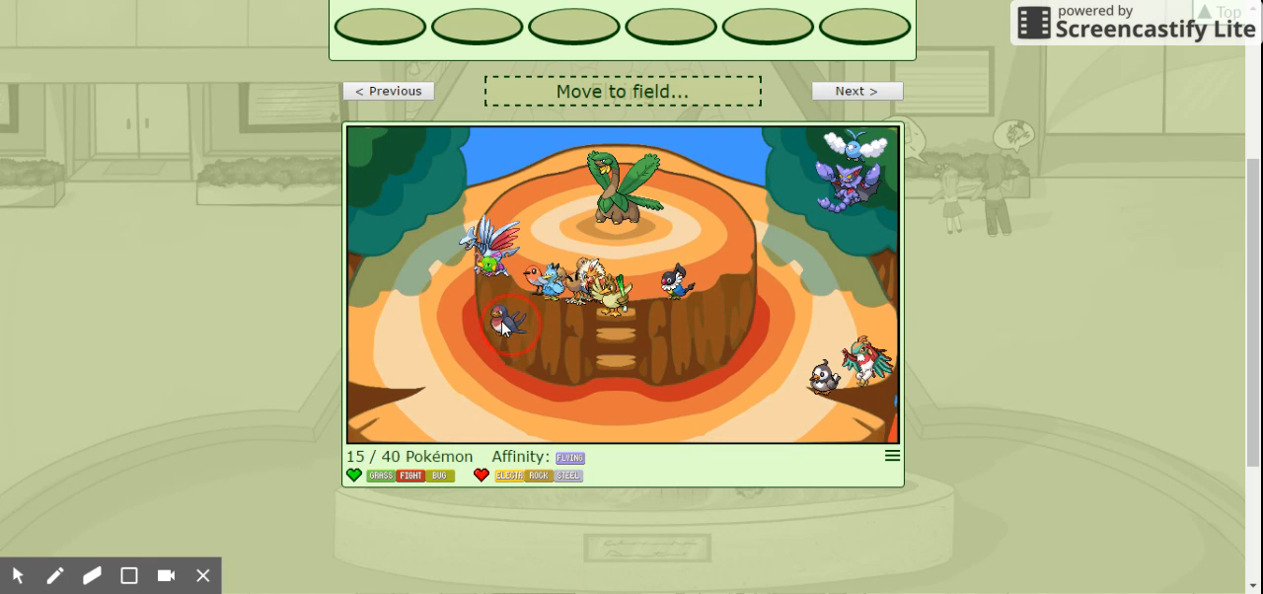
pyautogui.click(505, 324)
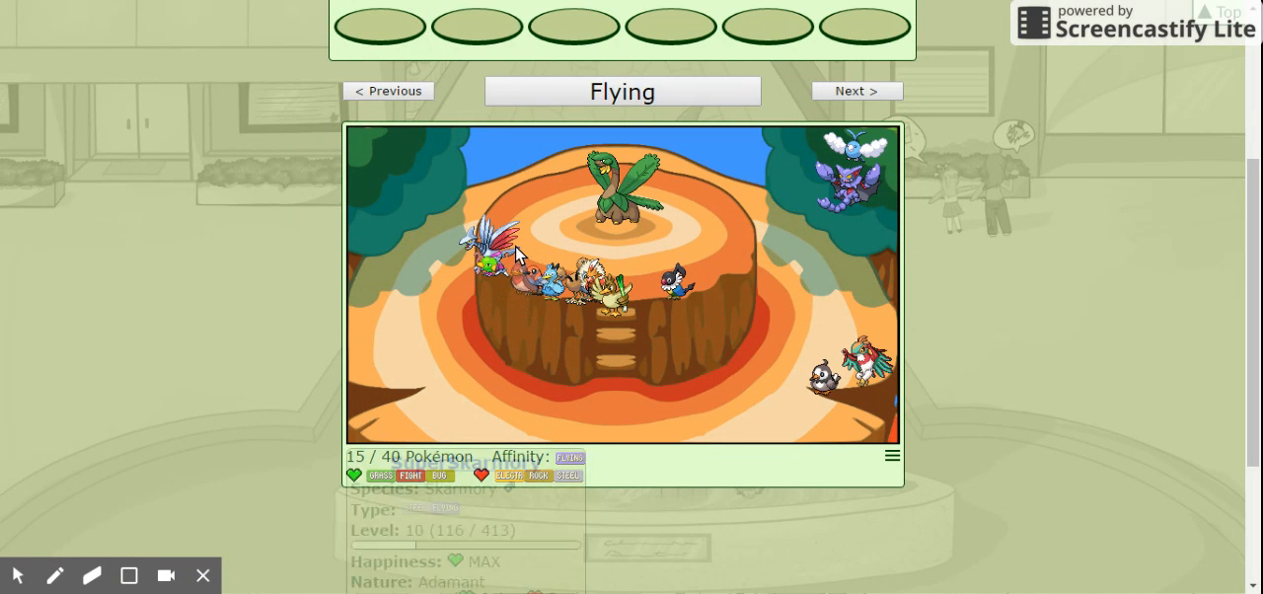
pyautogui.click(513, 276)
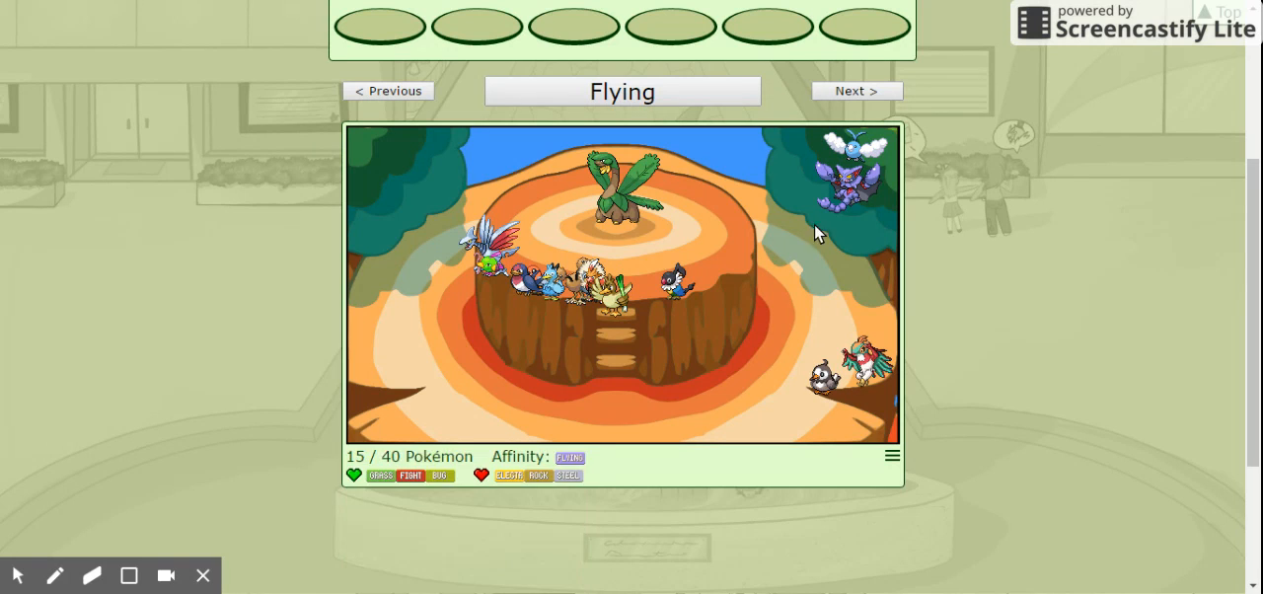
# View Starly's and Hawlucha's cards in the Flying field, then advance to the Ice field
pyautogui.click(856, 157)
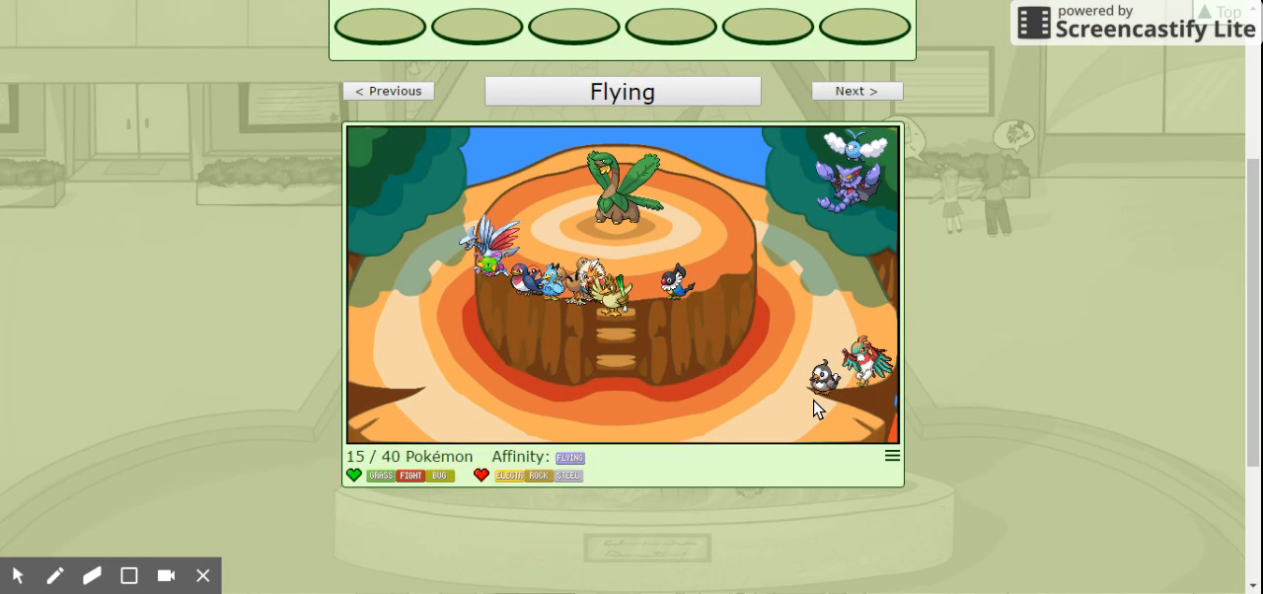
pyautogui.click(823, 375)
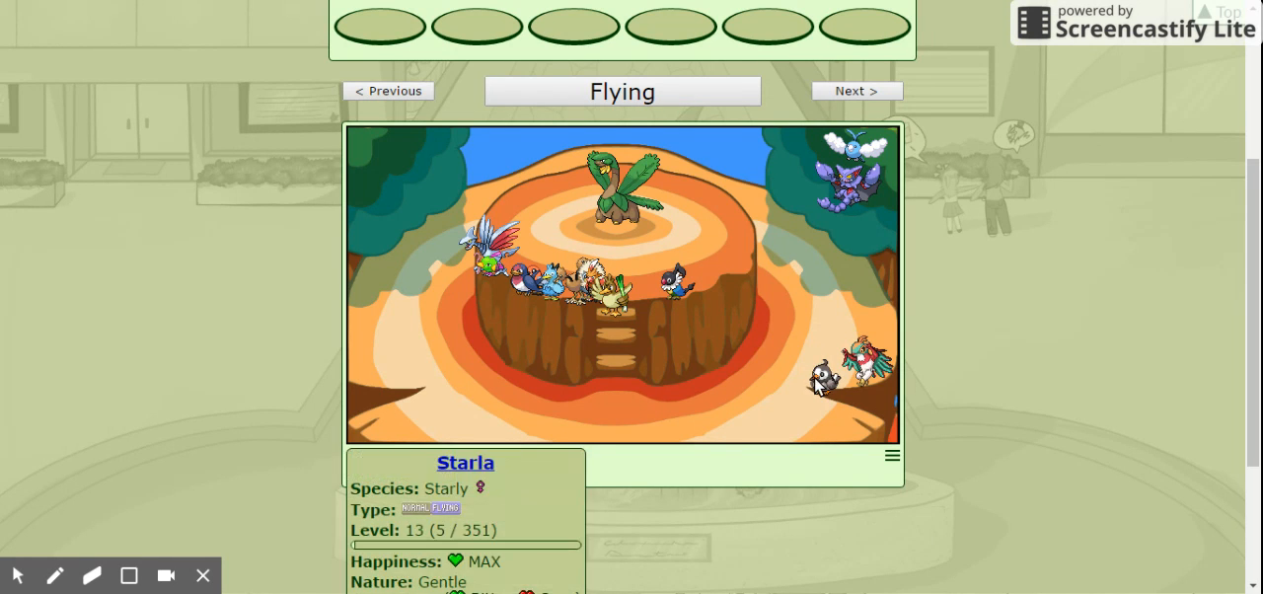
pyautogui.click(855, 90)
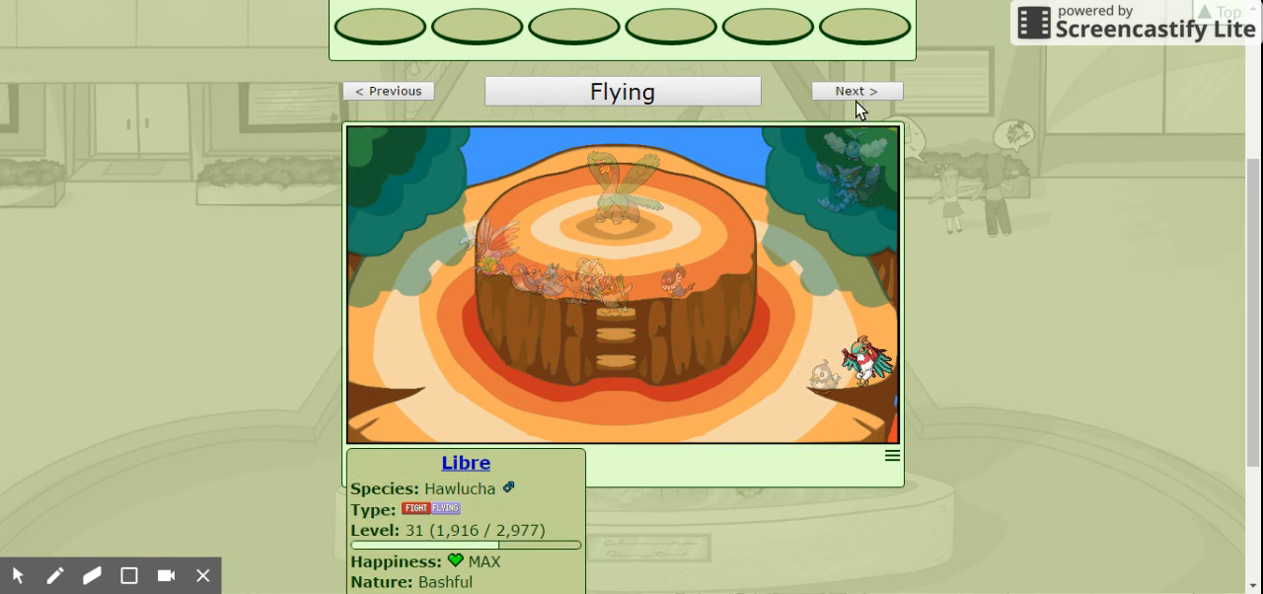
pyautogui.click(387, 90)
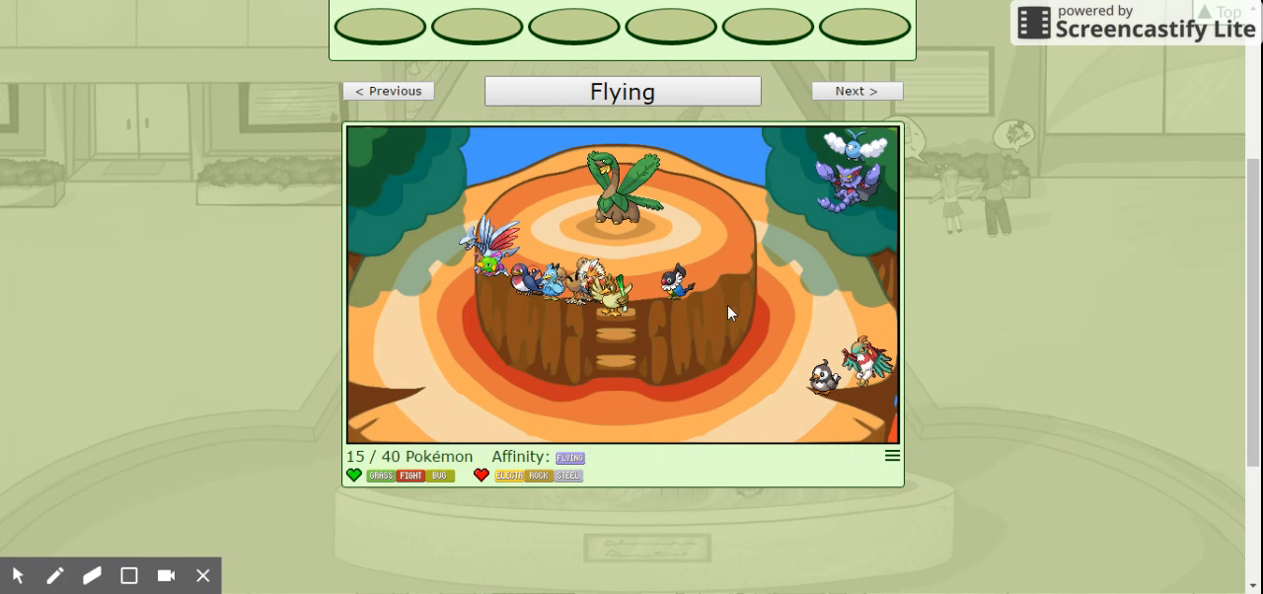
pyautogui.click(857, 90)
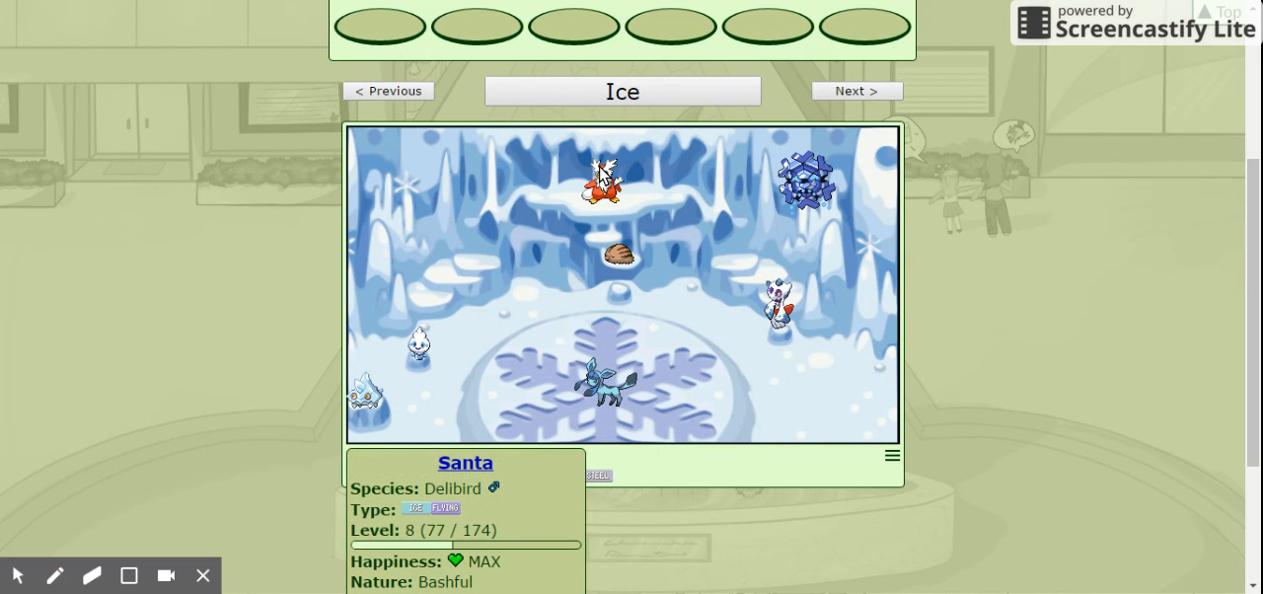
pyautogui.click(619, 256)
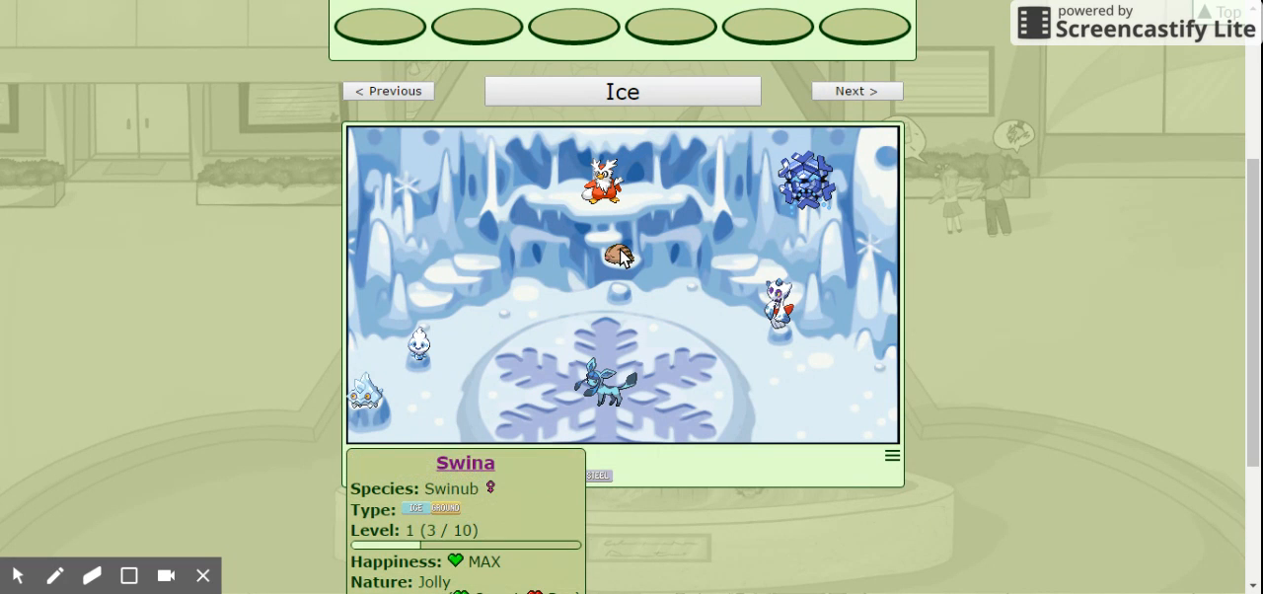
pyautogui.click(809, 182)
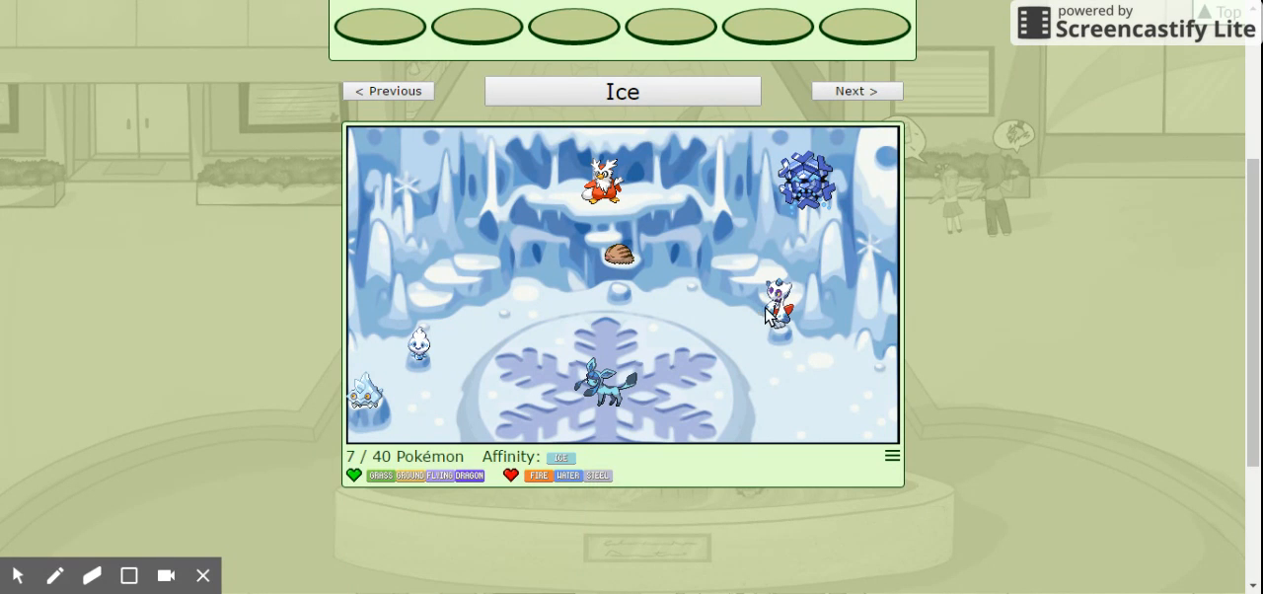
pyautogui.moveTo(649, 314)
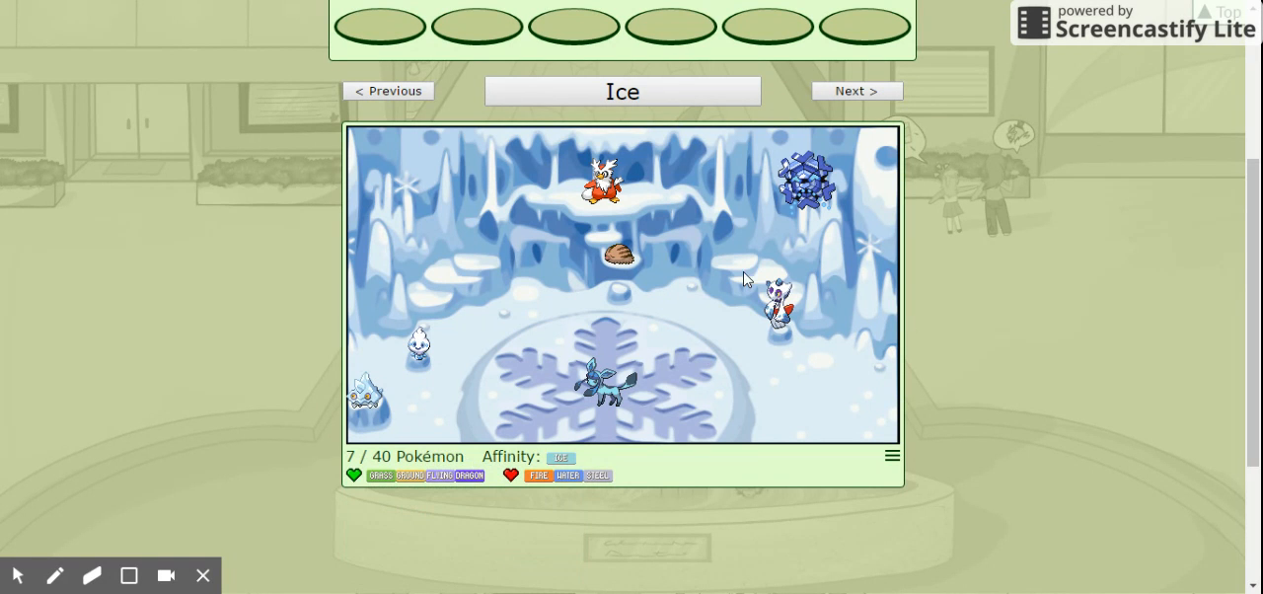
pyautogui.moveTo(891, 95)
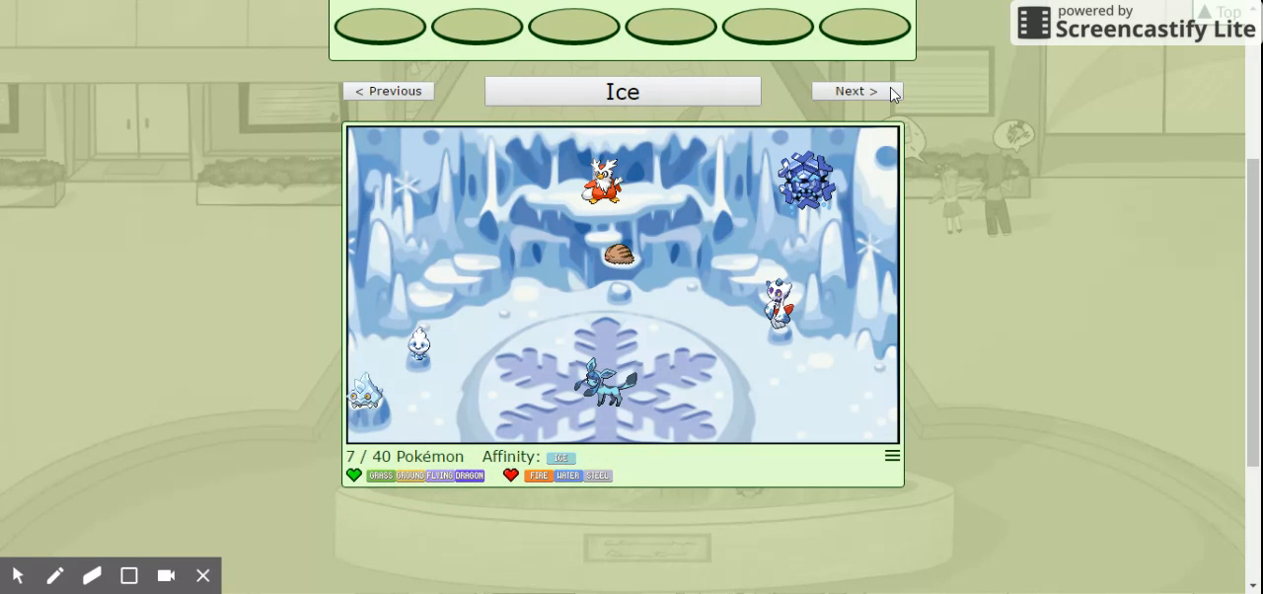
pyautogui.click(856, 91)
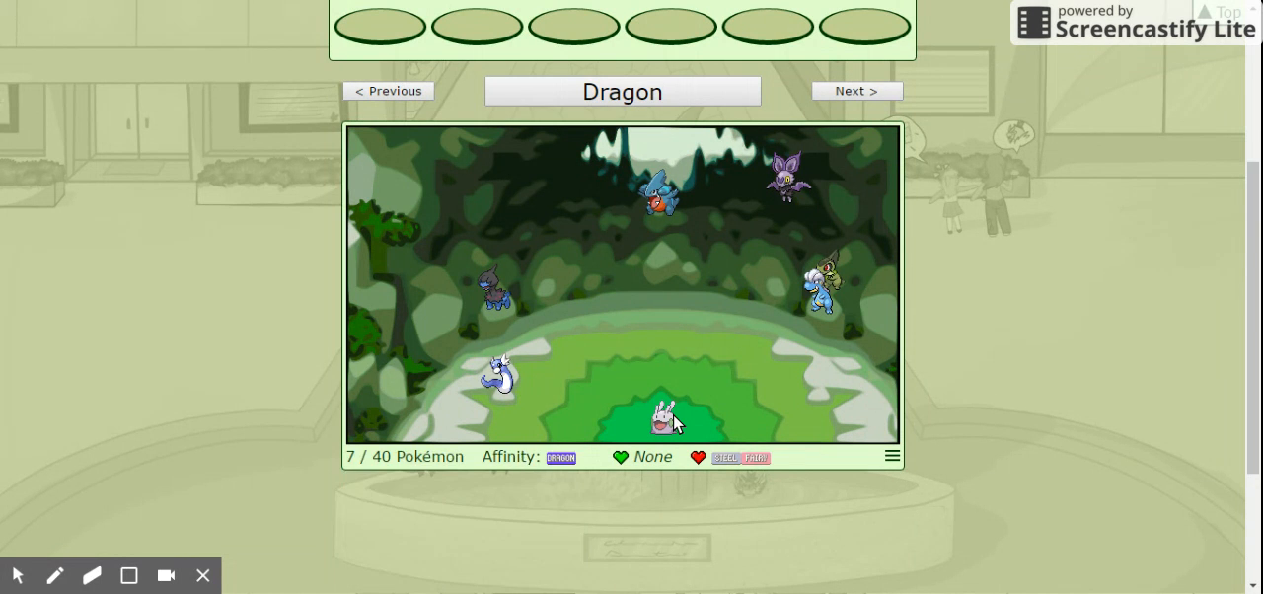
pyautogui.moveTo(714, 361)
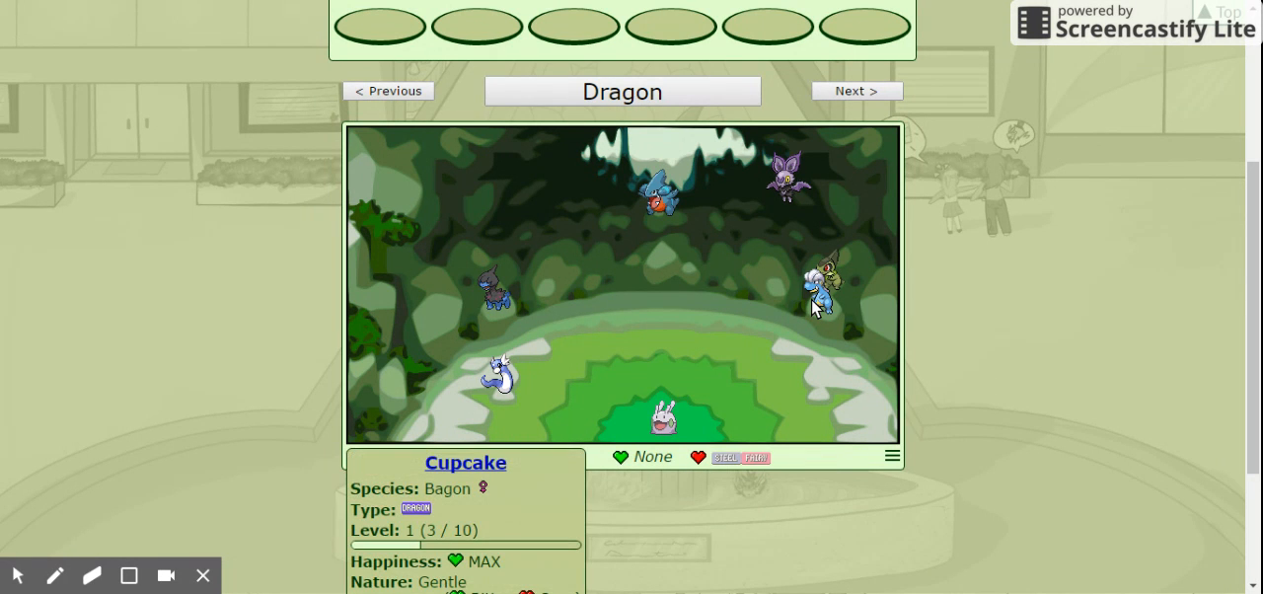
# Check Bagon Cupcake's card in the Dragon field, then advance to the Electric field
pyautogui.click(828, 276)
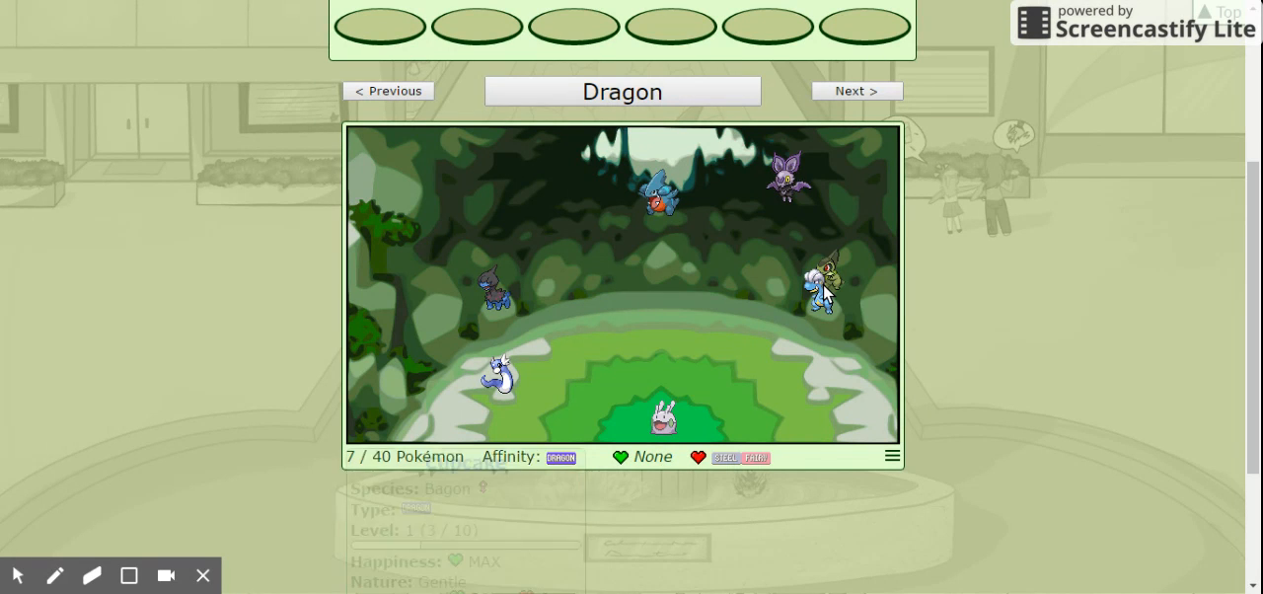
pyautogui.click(663, 419)
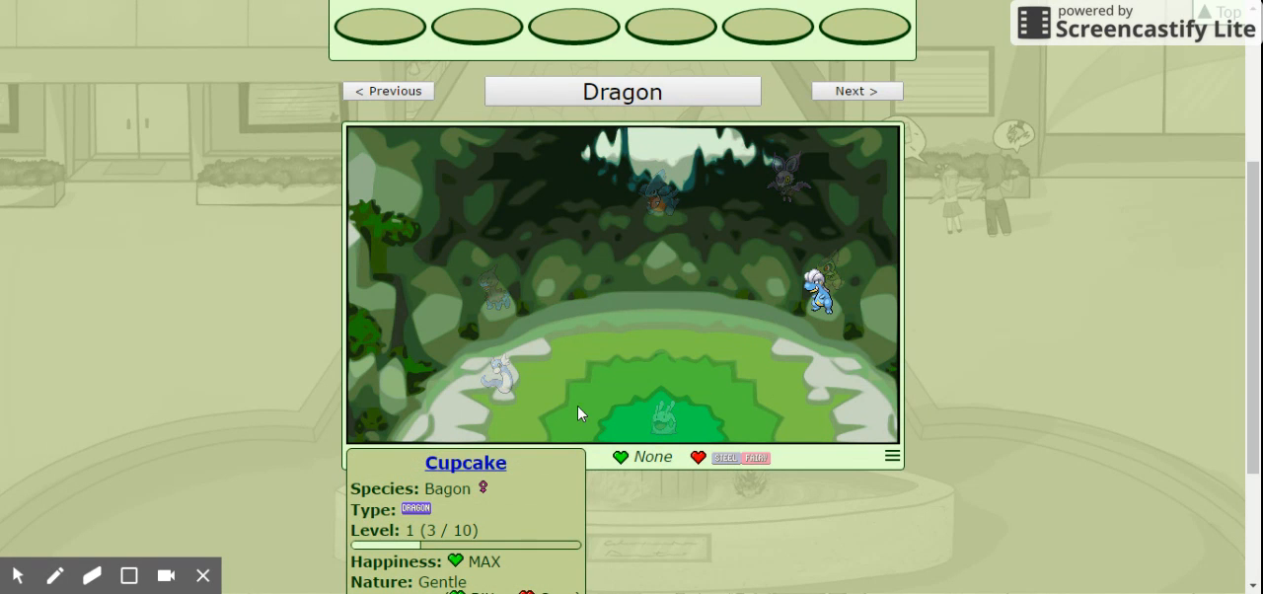
pyautogui.moveTo(857, 273)
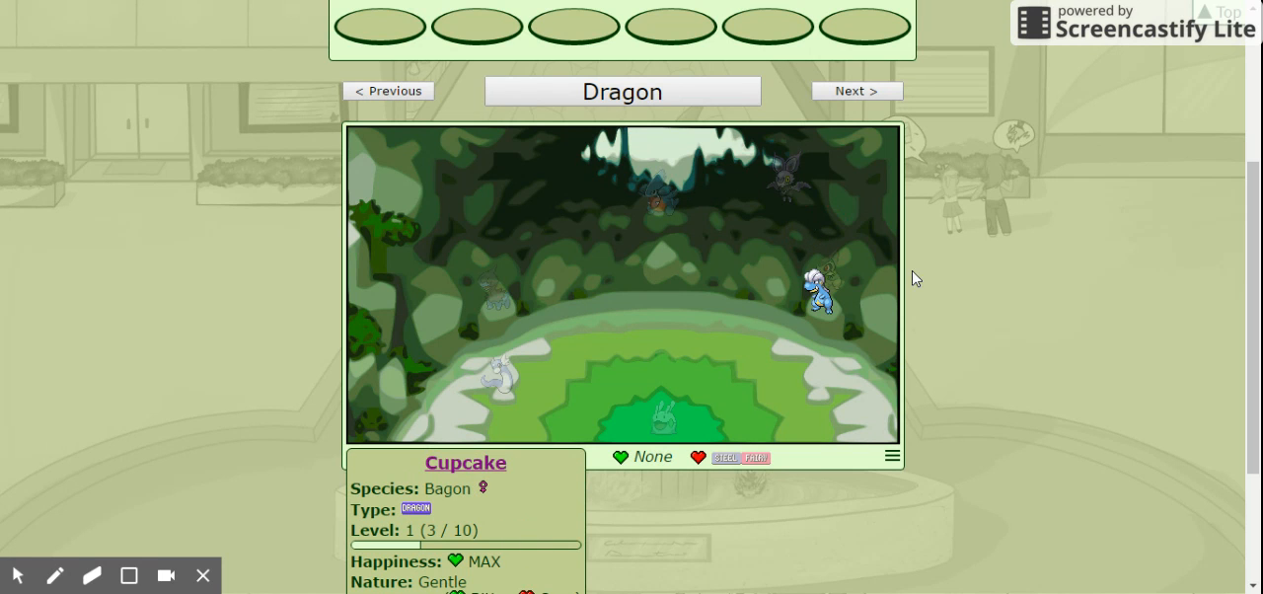
pyautogui.click(855, 91)
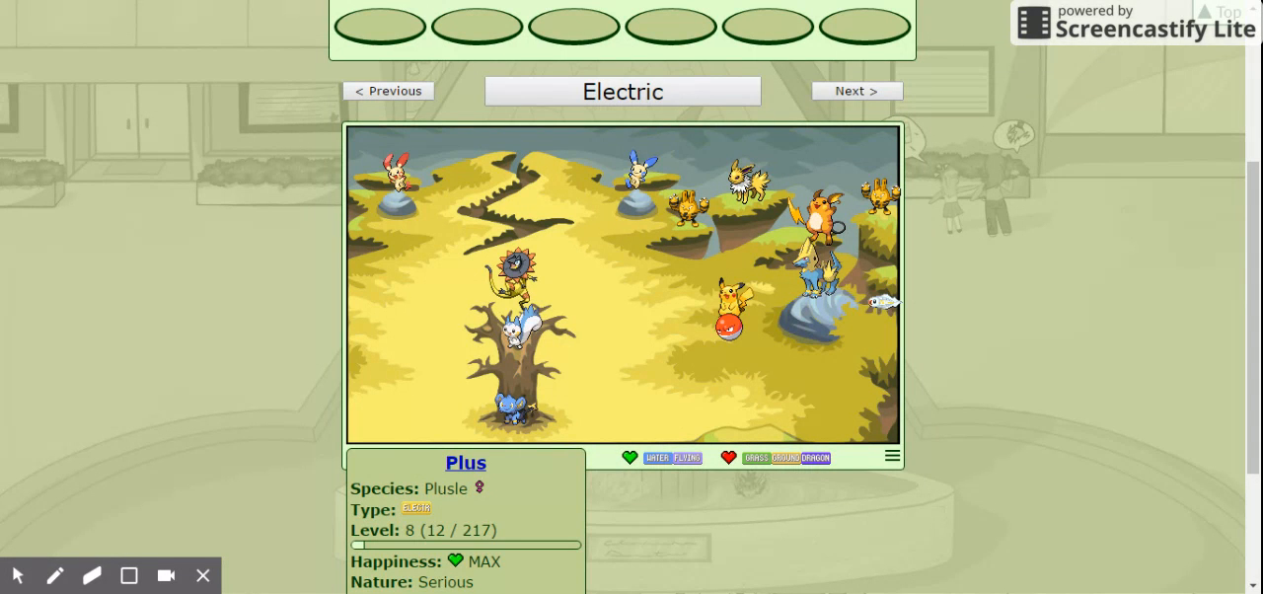
pyautogui.moveTo(395, 173)
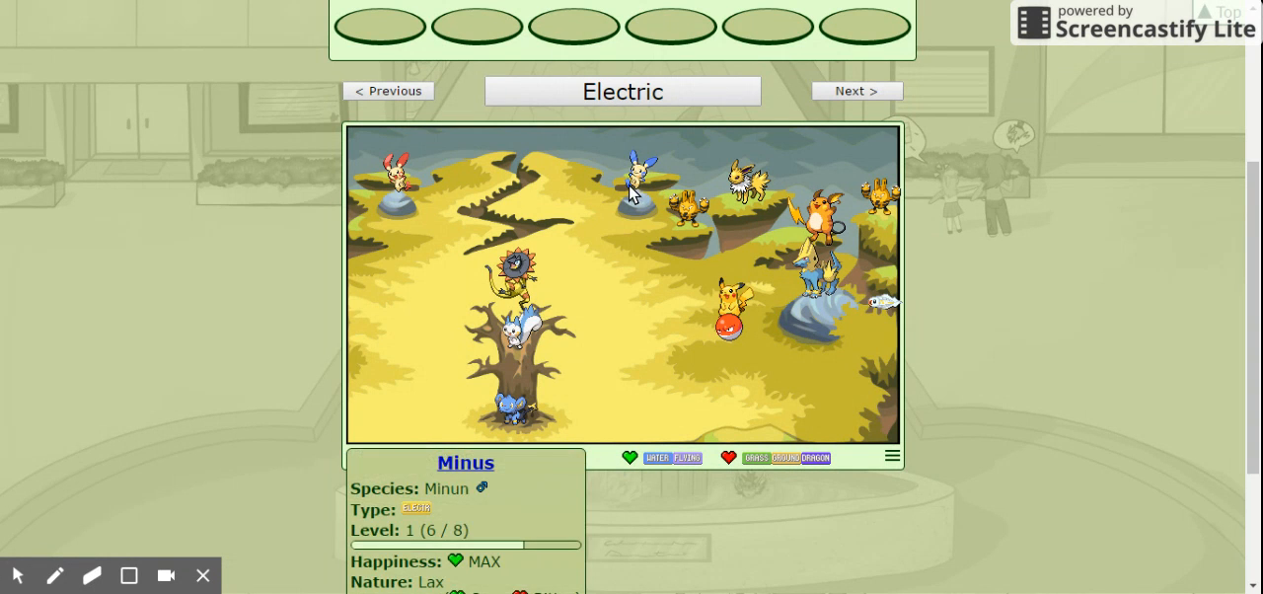
# View the Electric field cards of Minus, Sunolopogus, Pachirisu and Joltz
pyautogui.click(518, 272)
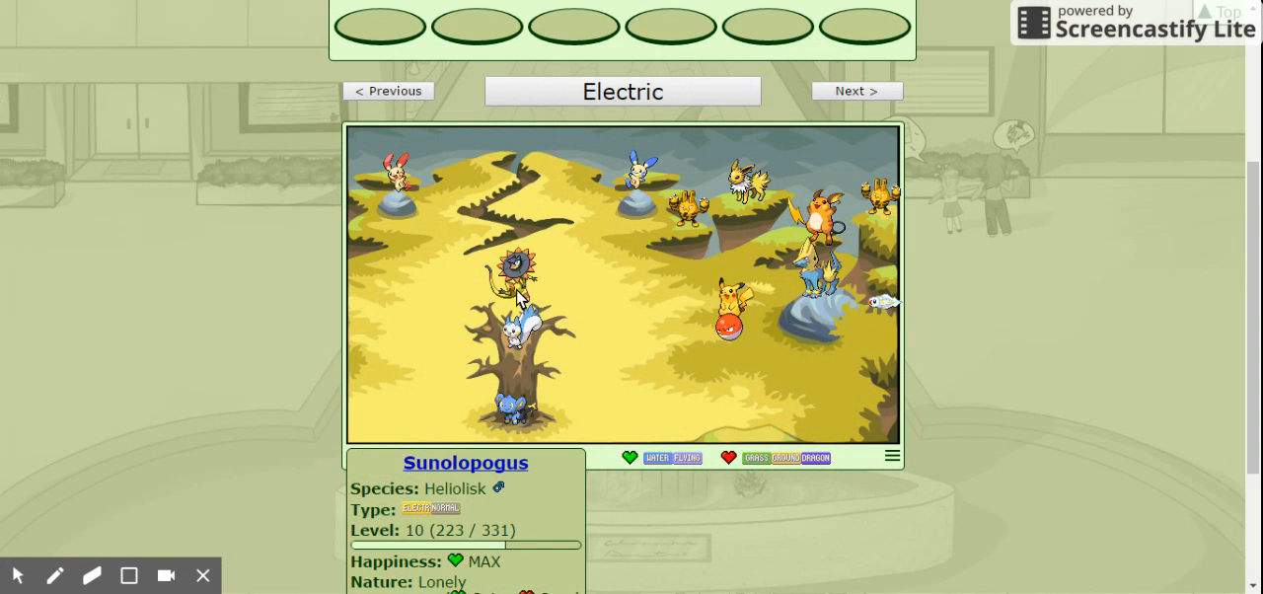
pyautogui.click(513, 335)
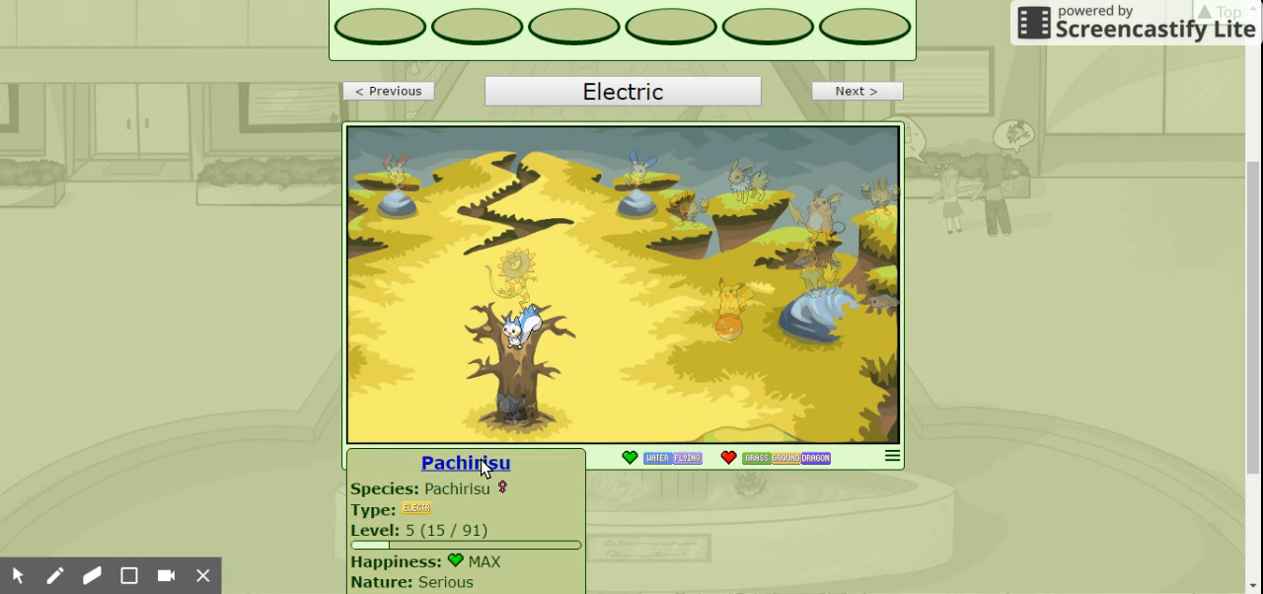
pyautogui.moveTo(691, 288)
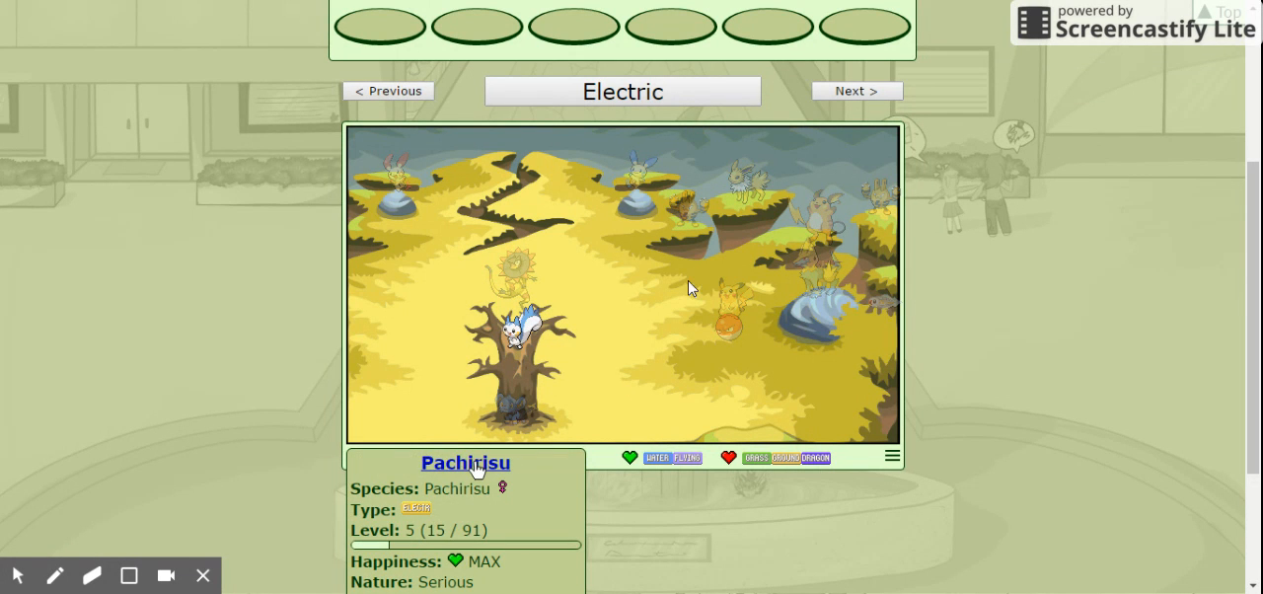
pyautogui.moveTo(533, 330)
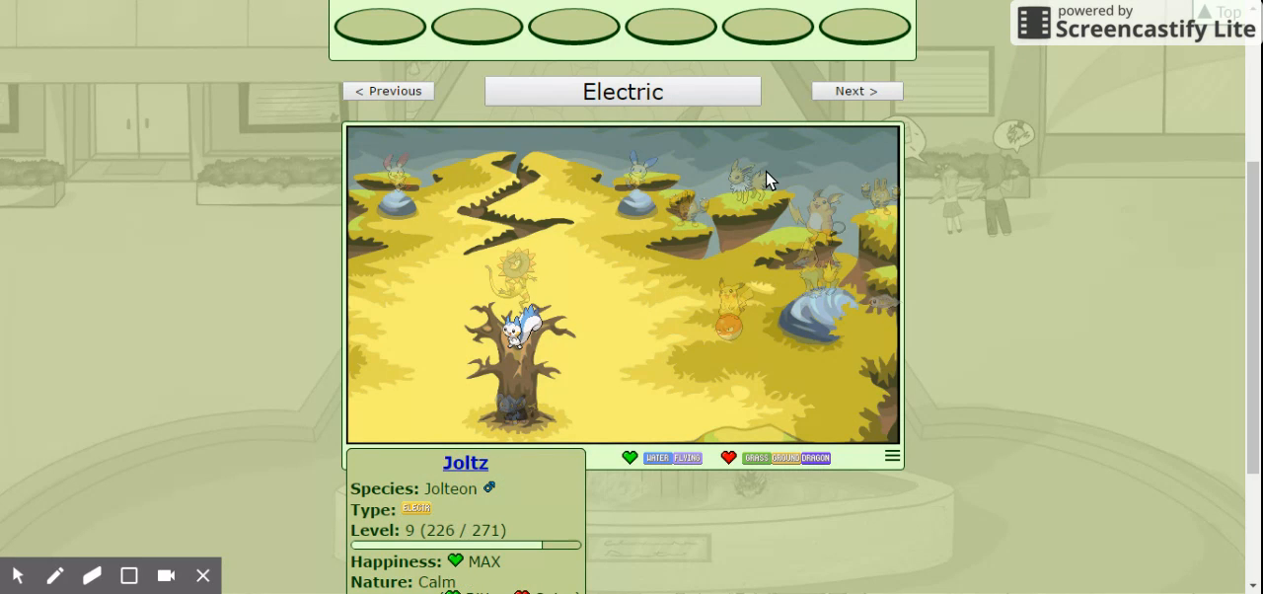
pyautogui.click(728, 329)
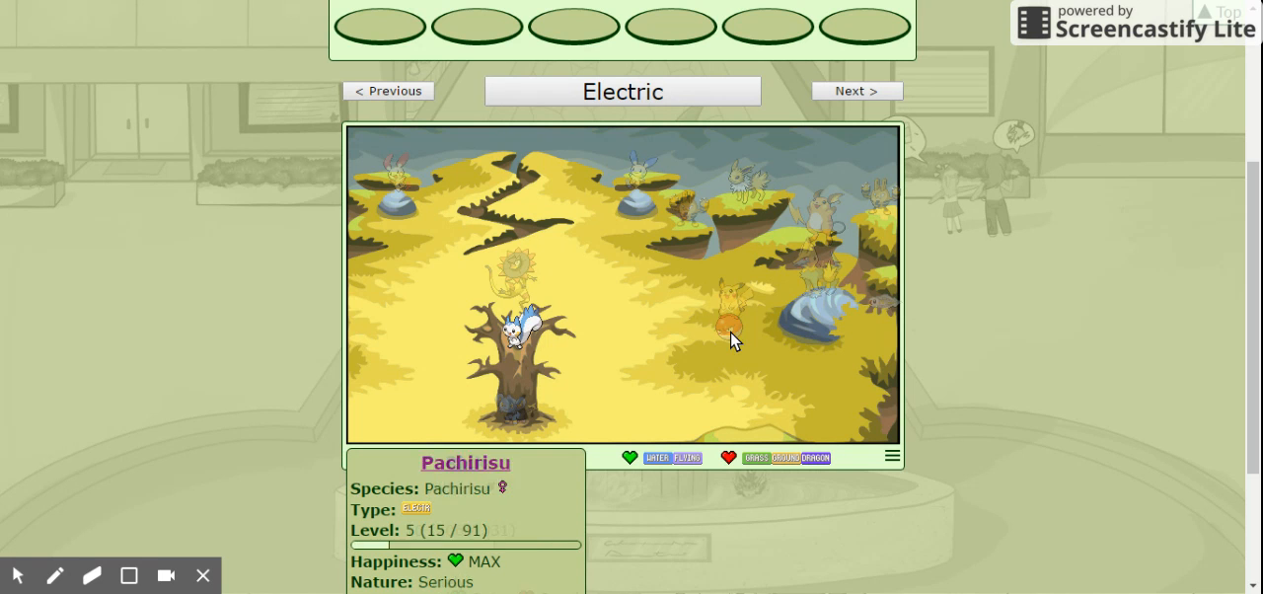
pyautogui.moveTo(784, 353)
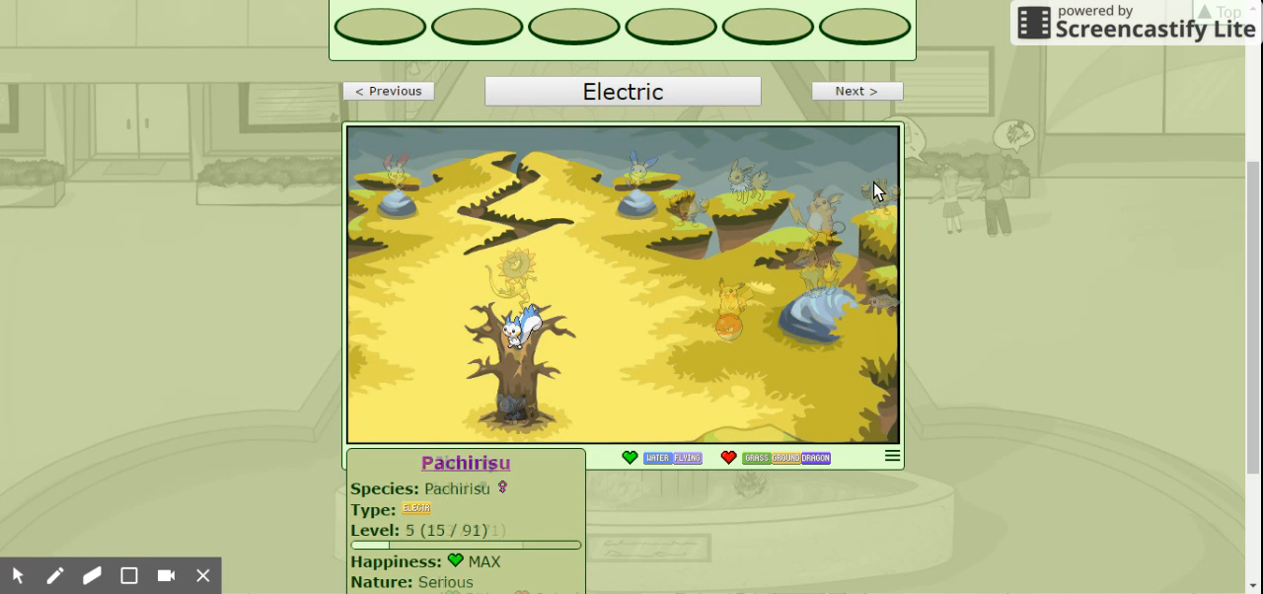
pyautogui.click(873, 192)
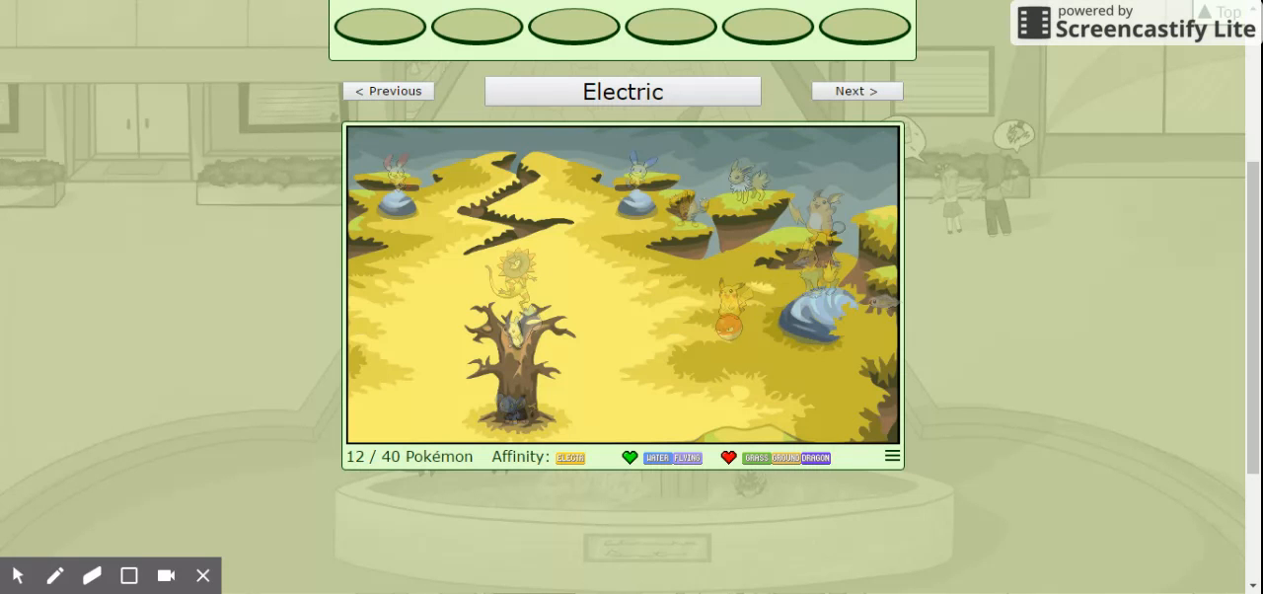
pyautogui.moveTo(767, 81)
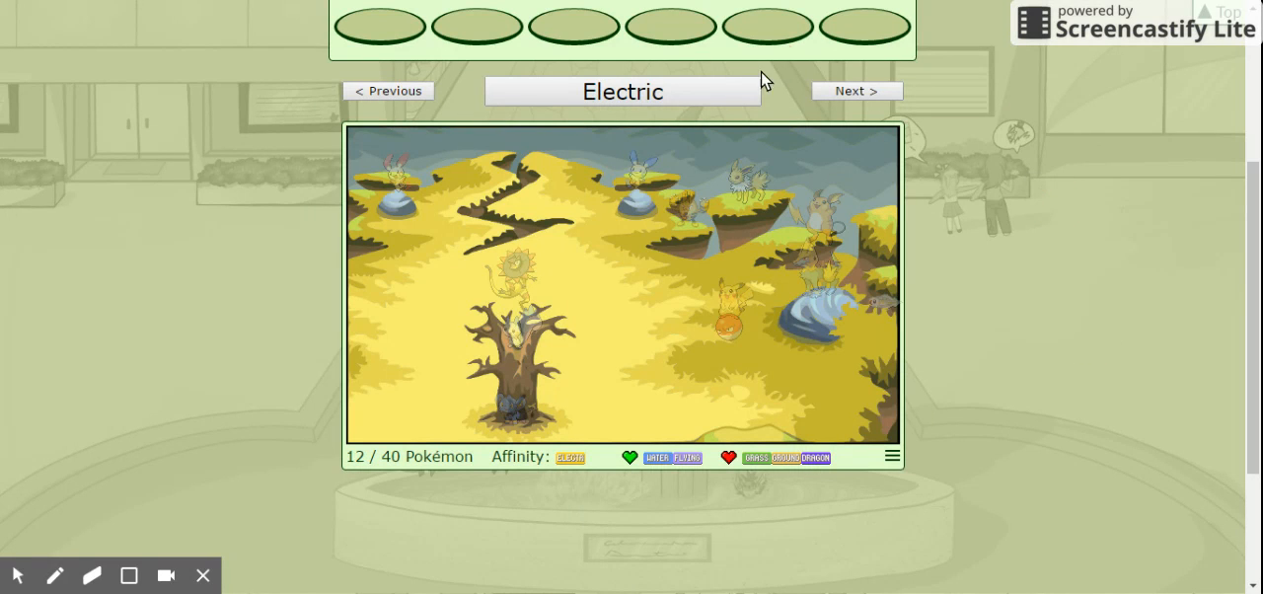
# Choose Fairy from Field Selection and view Jigglyman the Jigglypuff and Cutie the Eevee
pyautogui.click(622, 91)
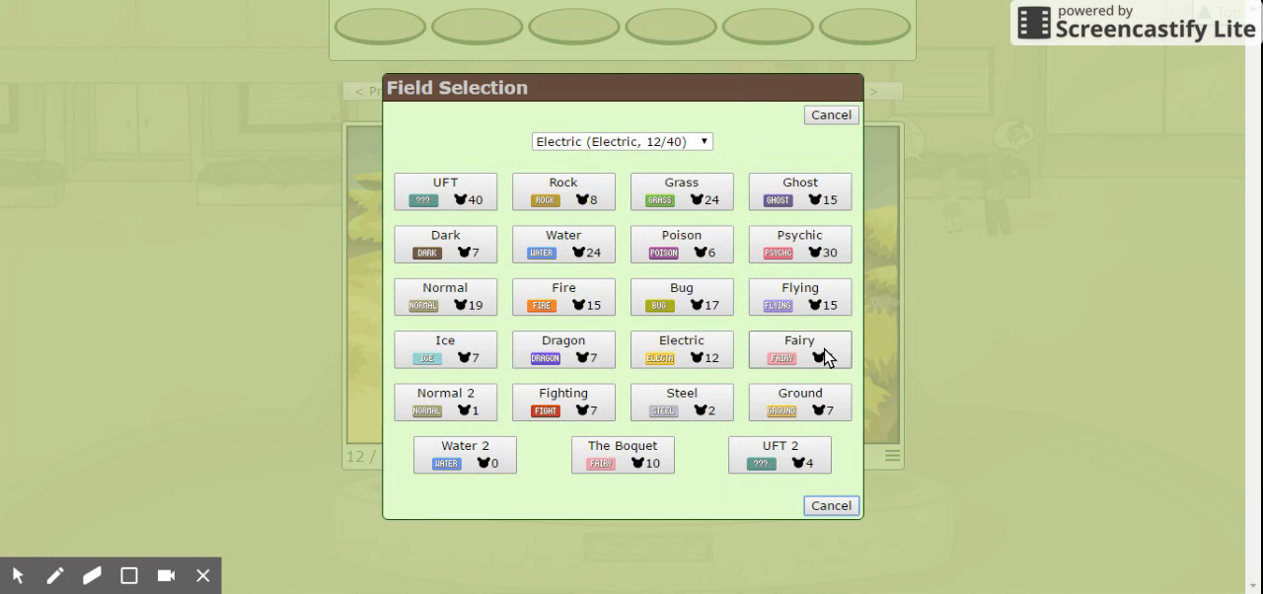
pyautogui.click(800, 350)
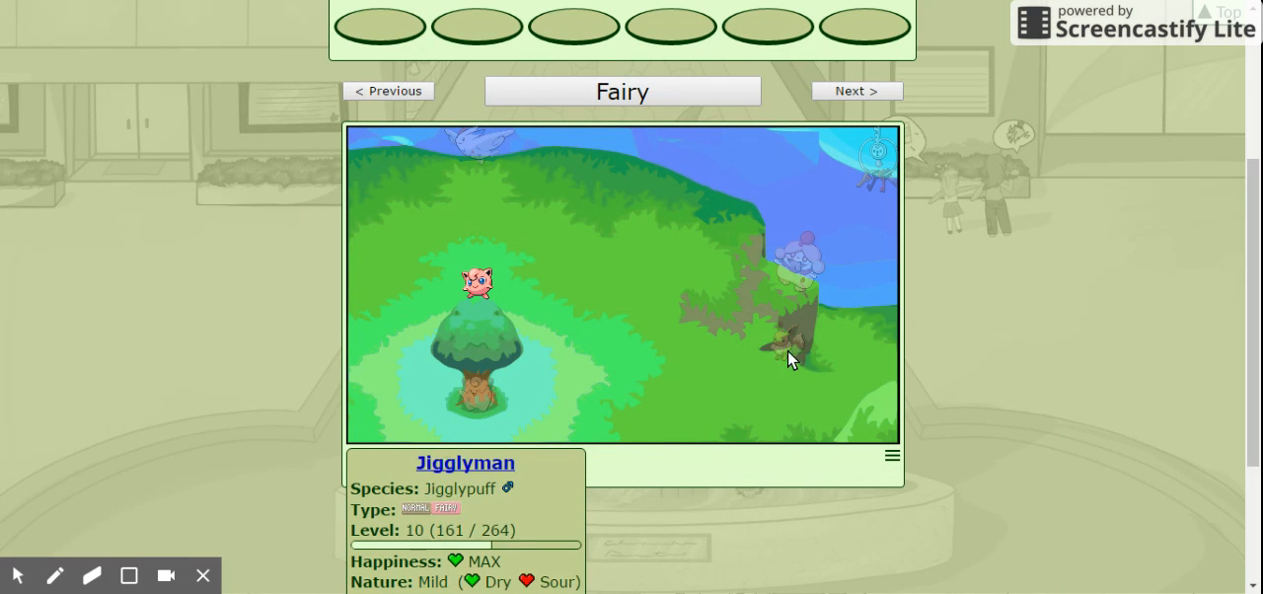
pyautogui.moveTo(607, 294)
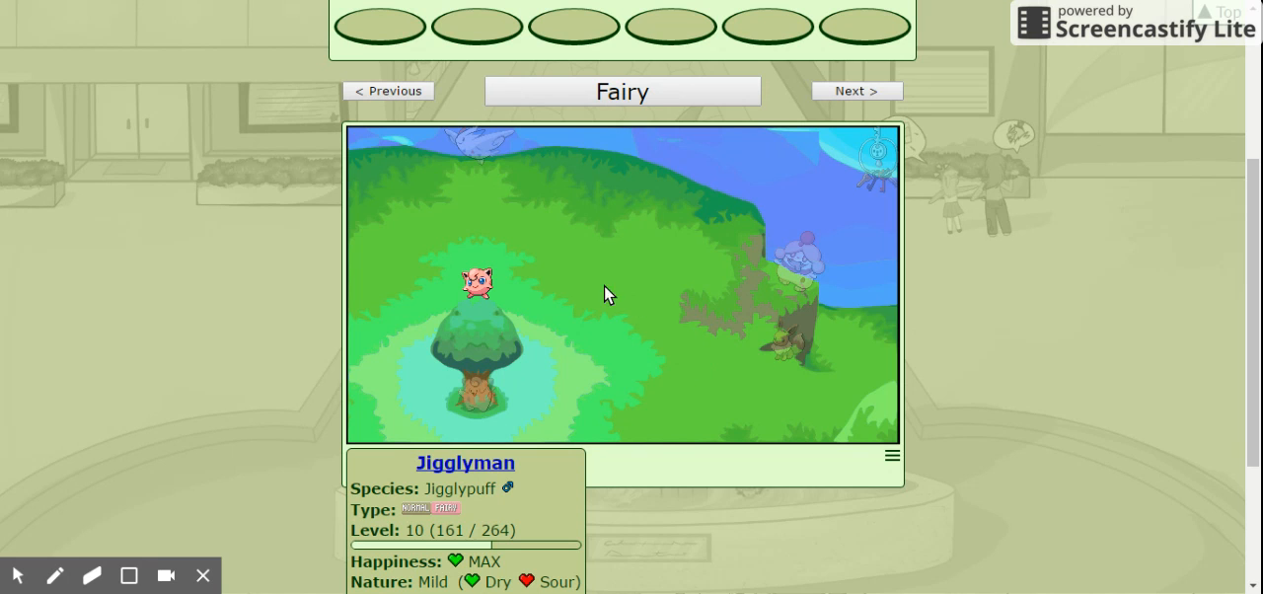
pyautogui.click(779, 345)
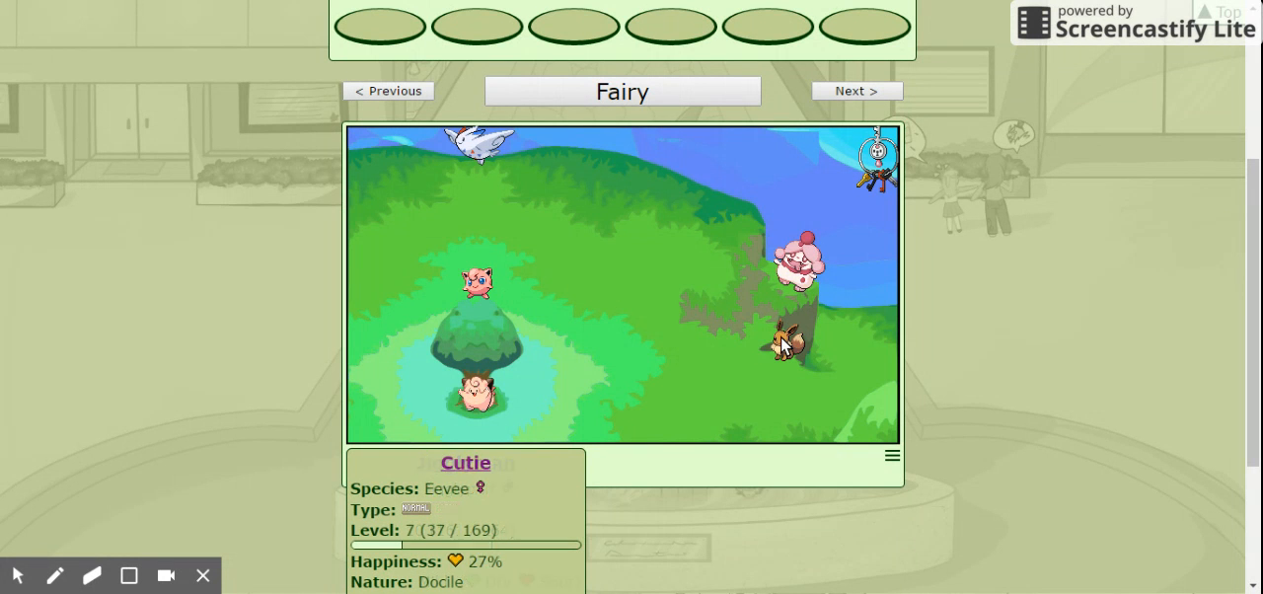
pyautogui.click(804, 266)
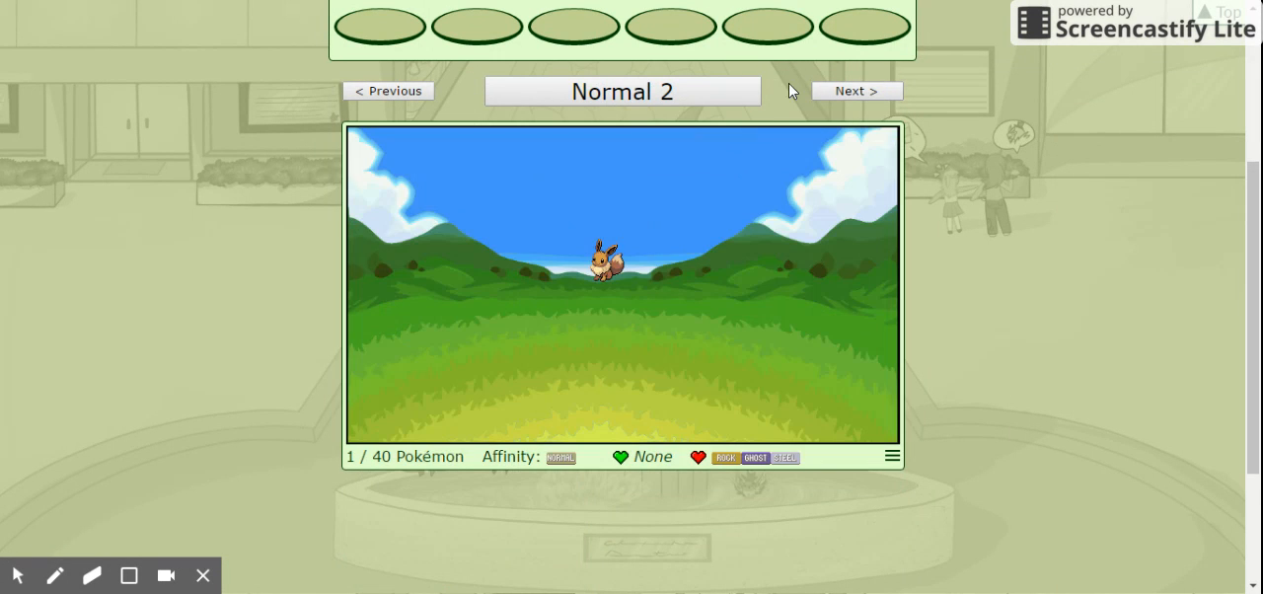
pyautogui.moveTo(854, 239)
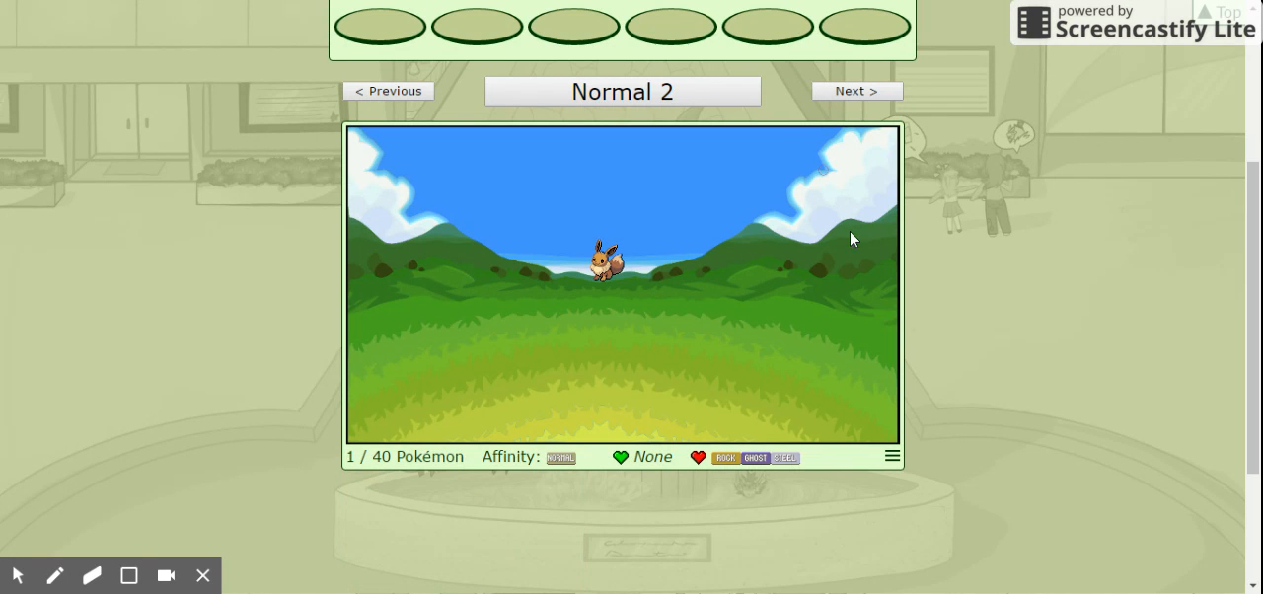
# Advance to the Fighting field, view Mac the Lucario's card, and reopen Field Selection
pyautogui.click(856, 90)
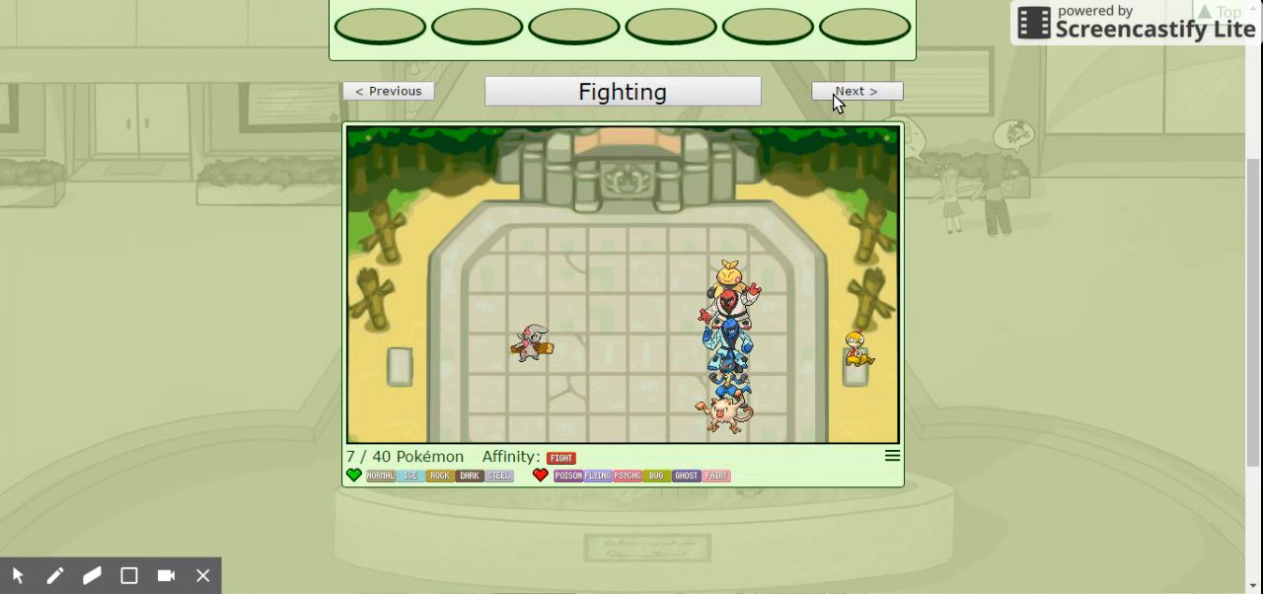
pyautogui.moveTo(550, 341)
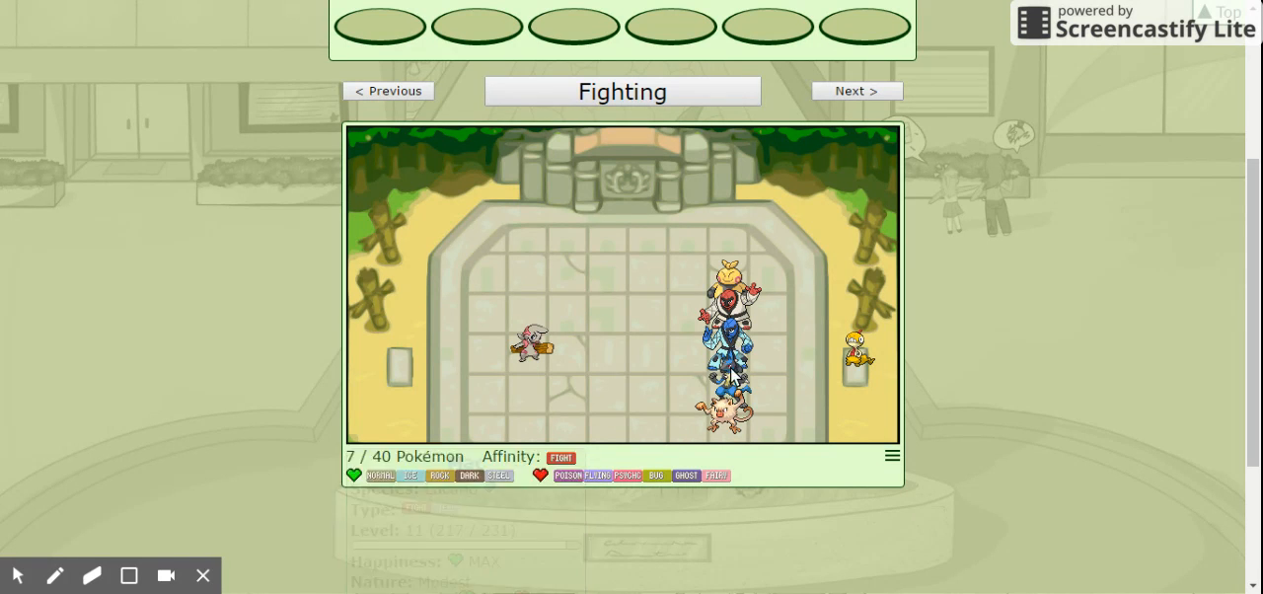
pyautogui.click(730, 375)
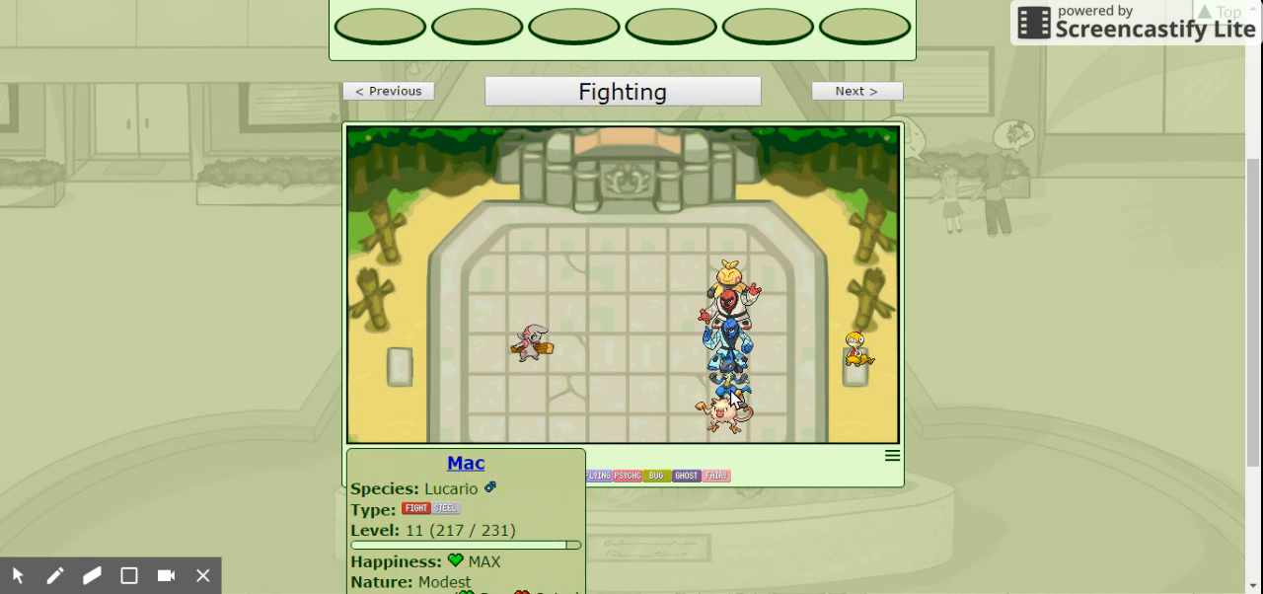
pyautogui.click(855, 355)
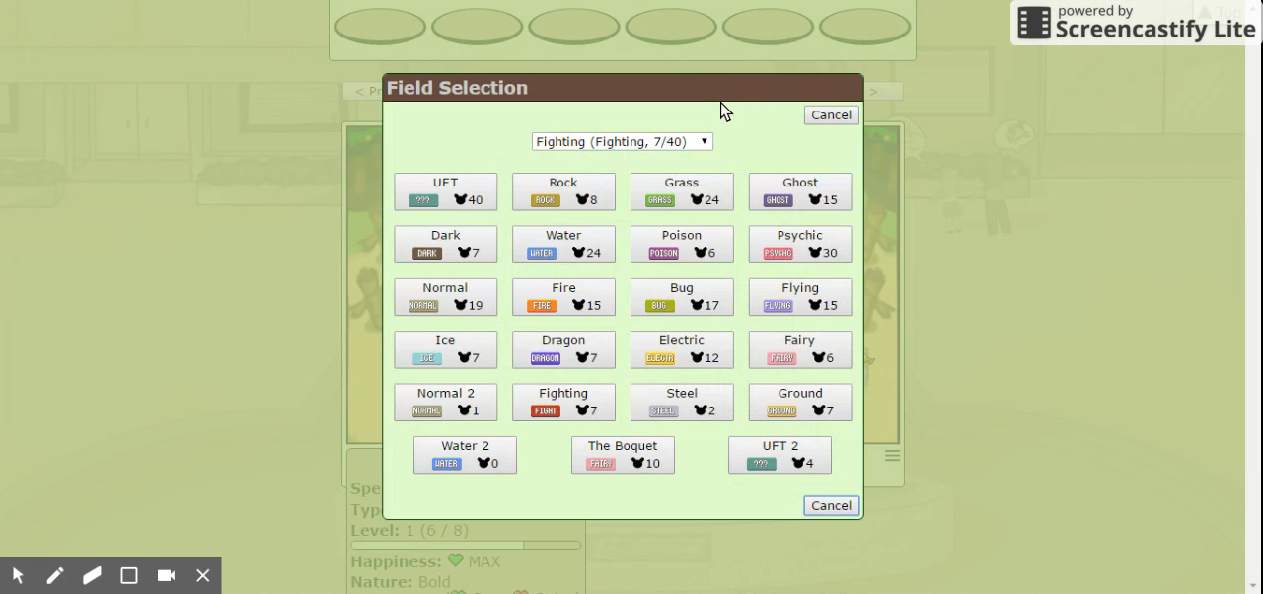
# Open the Steel field from Field Selection and view Mawily's card
pyautogui.click(681, 402)
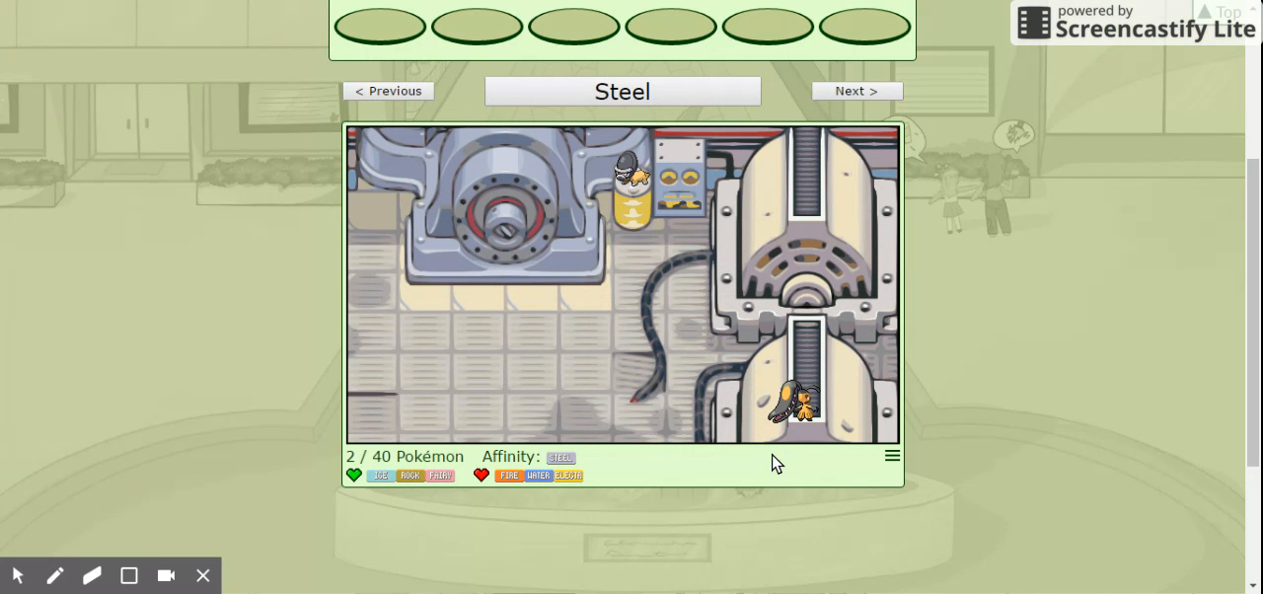
pyautogui.click(799, 405)
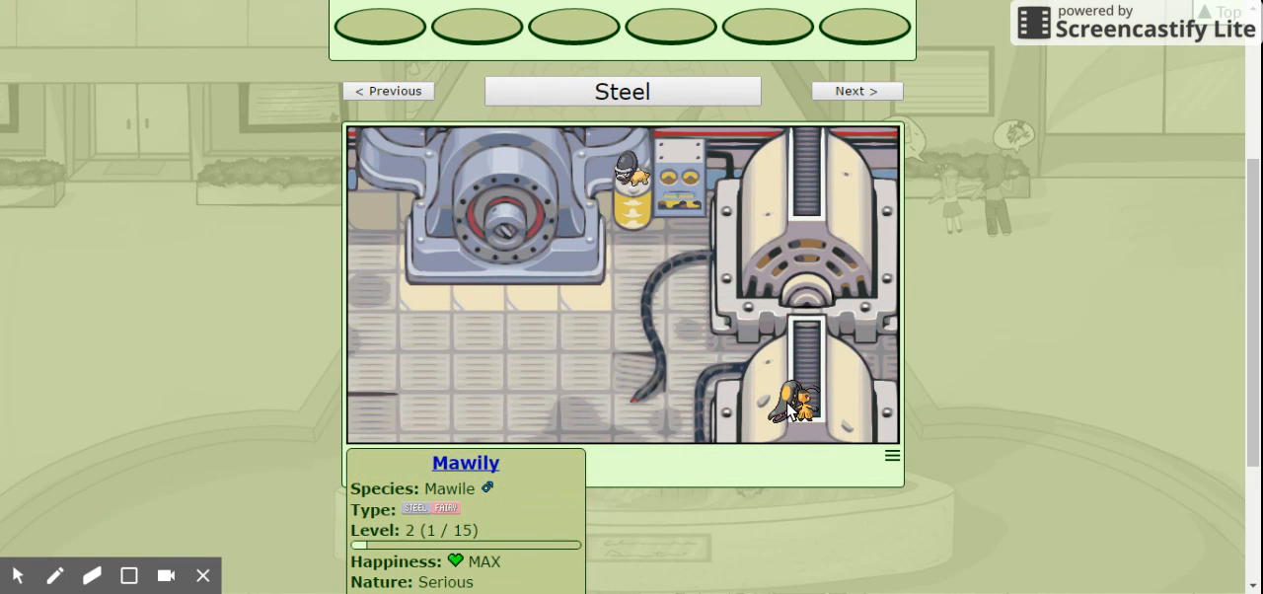
pyautogui.click(855, 90)
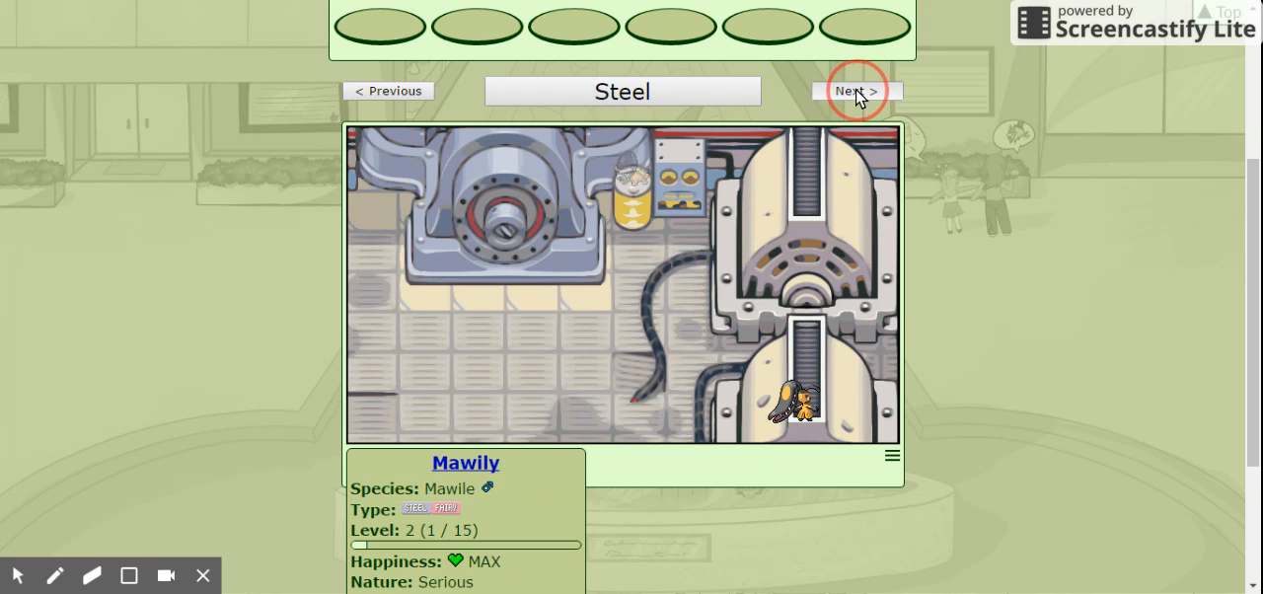
# Move on to the Ground field and view Carl the Marowak and Troof the Golett
pyautogui.click(856, 89)
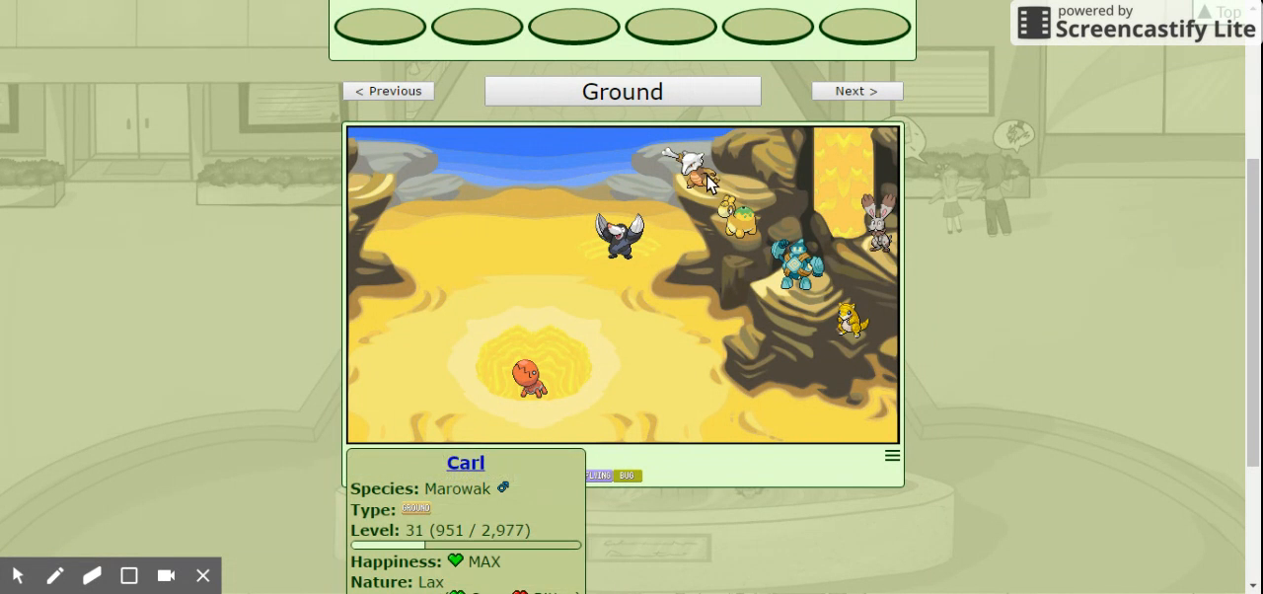
pyautogui.click(800, 276)
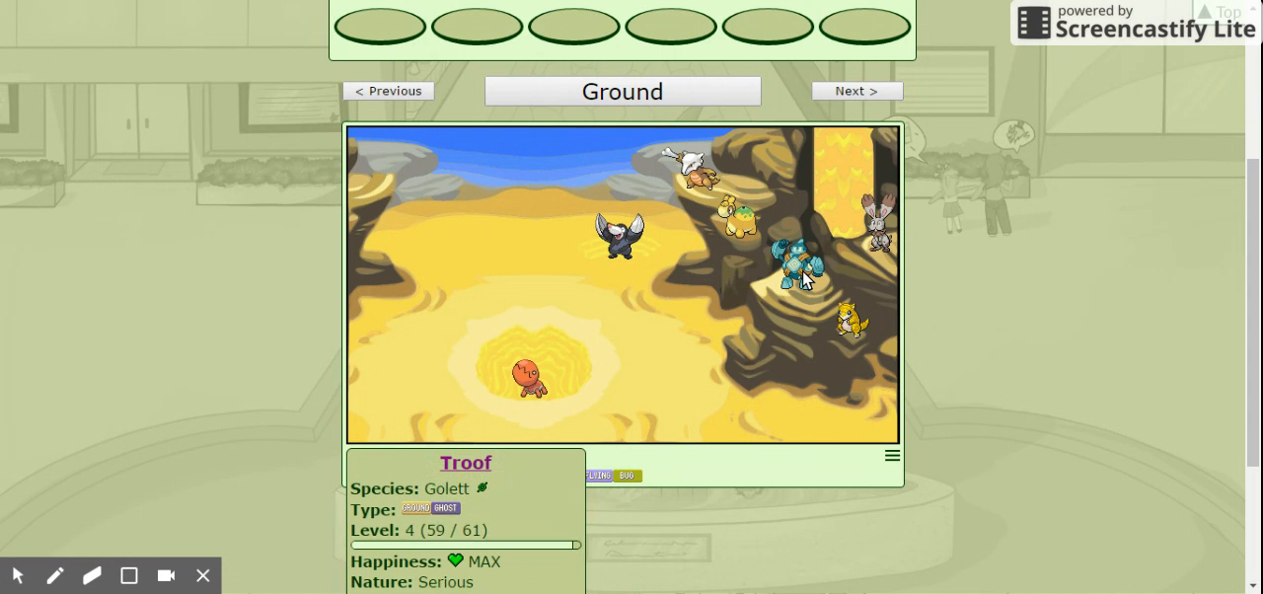
pyautogui.click(846, 320)
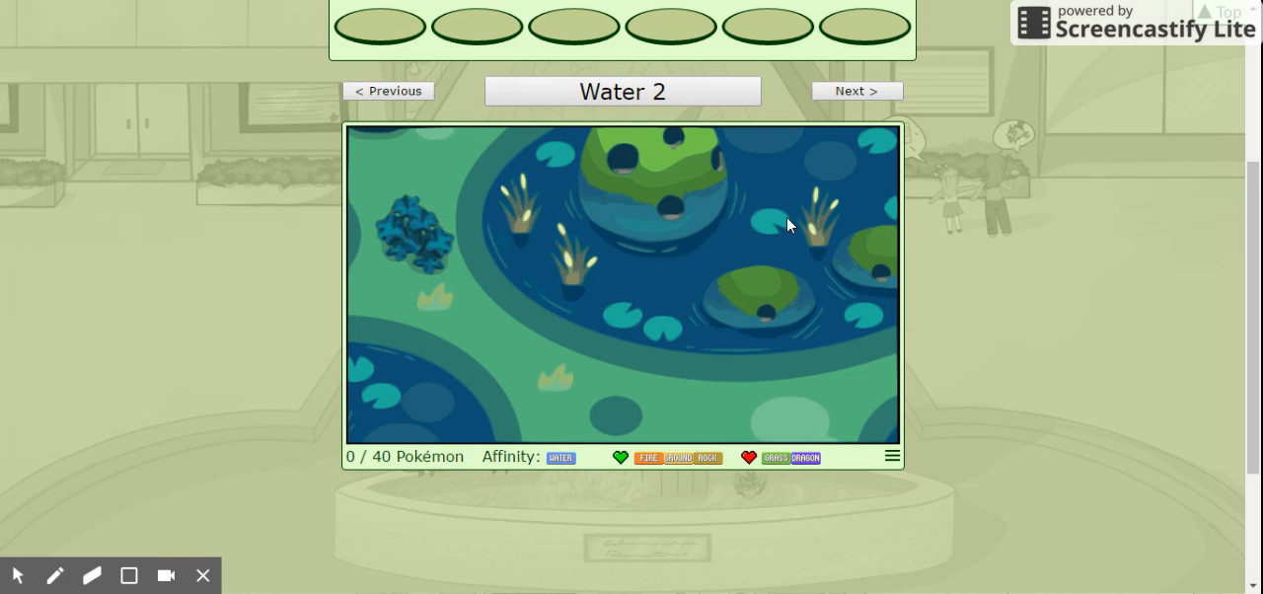
# View Jaune Brunâtre the Flabébé in The Boquet, then Throh and Scyza the Scyther in UFT 2
pyautogui.click(855, 91)
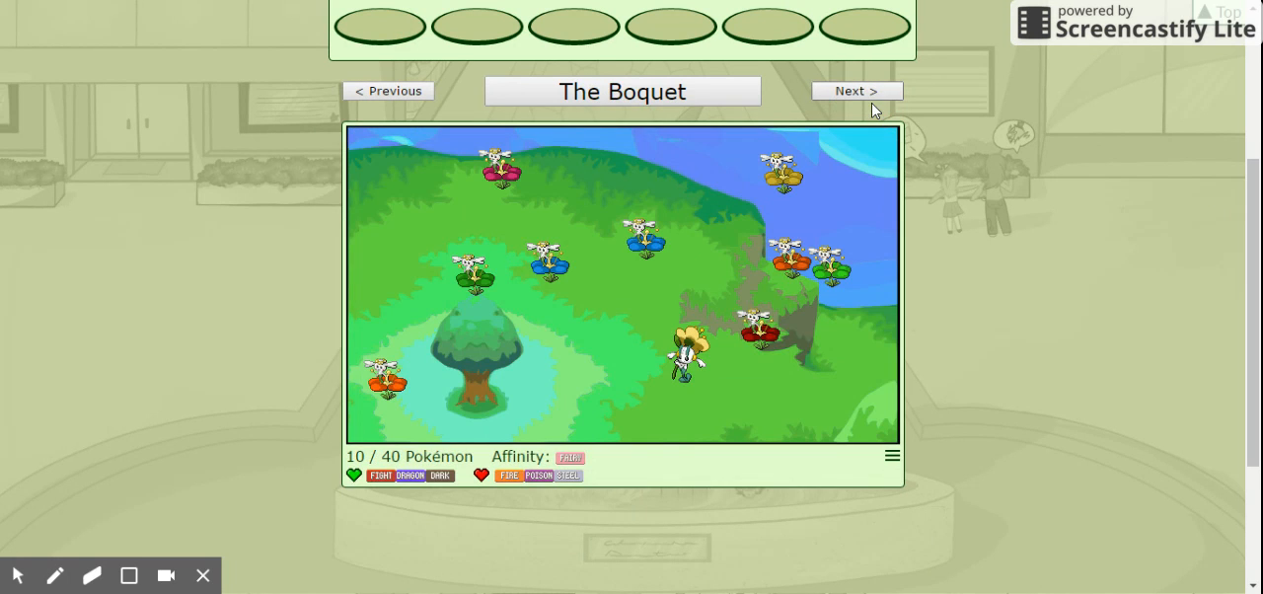
pyautogui.click(782, 176)
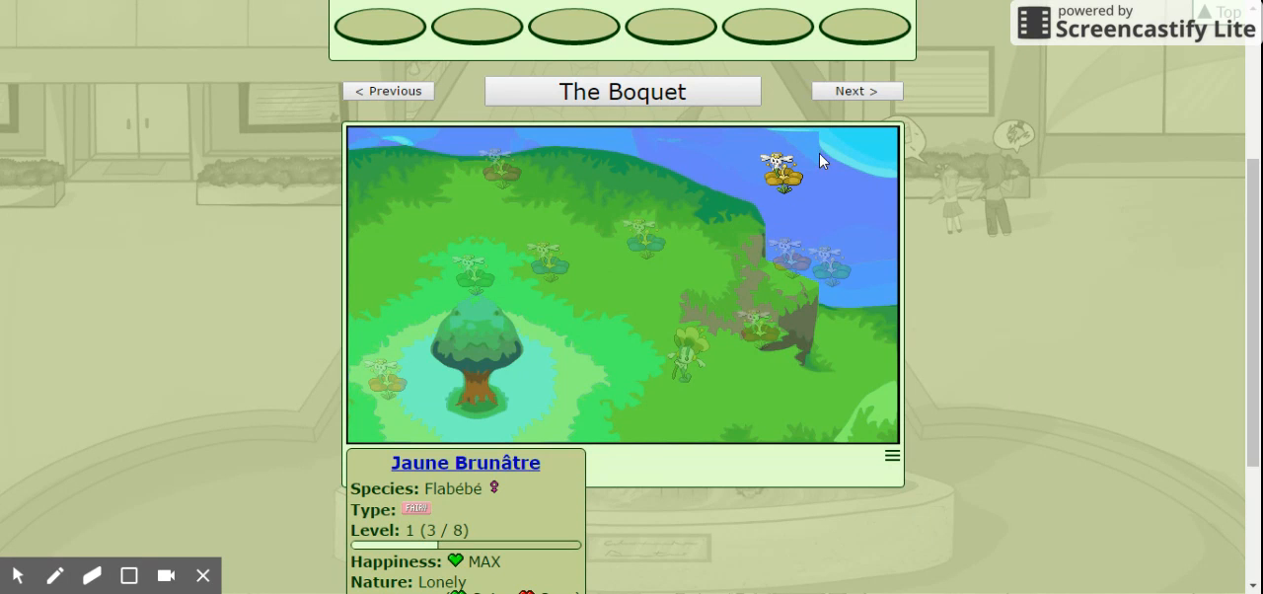
pyautogui.click(855, 90)
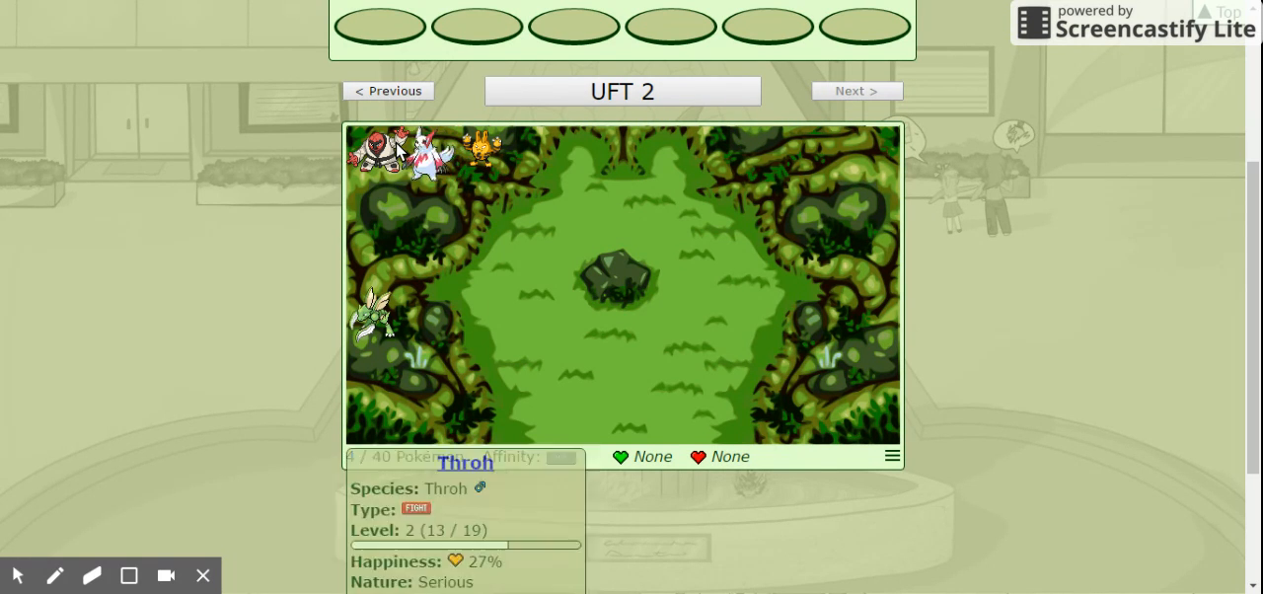
pyautogui.click(375, 316)
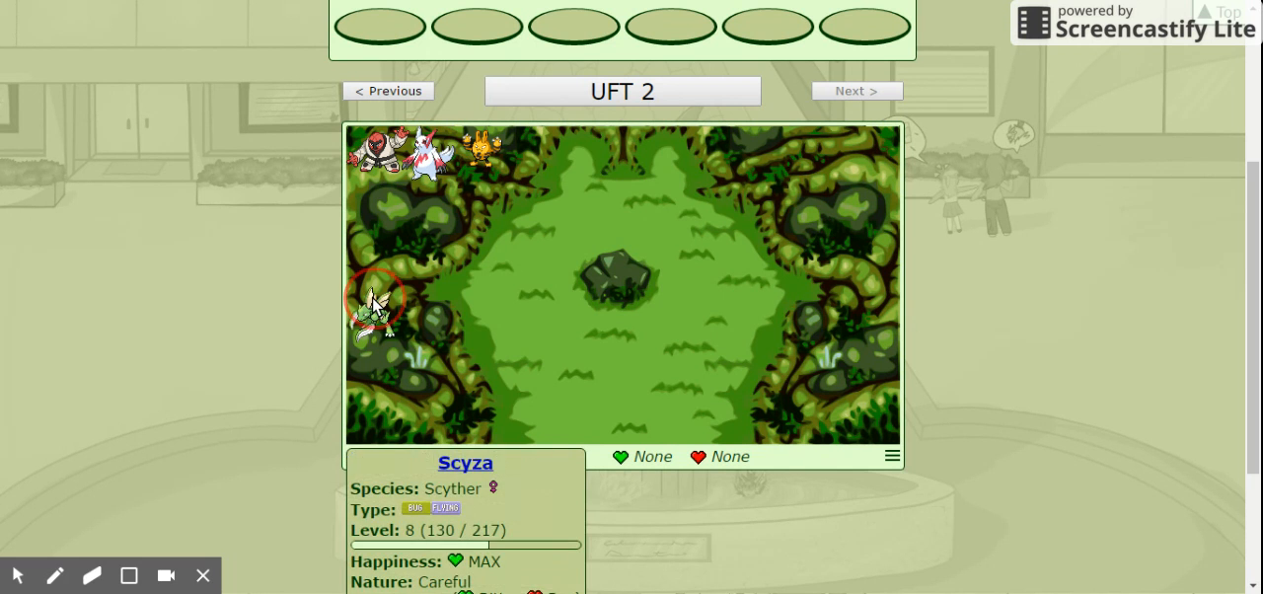